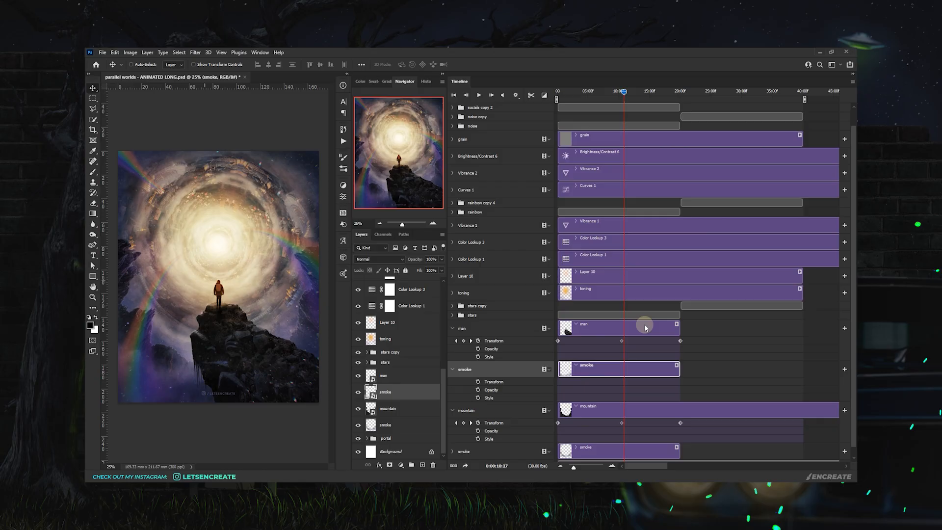
# - Group the grey sketch layers with Ctrl+G before placing the hiker photo above them
pyautogui.click(175, 35)
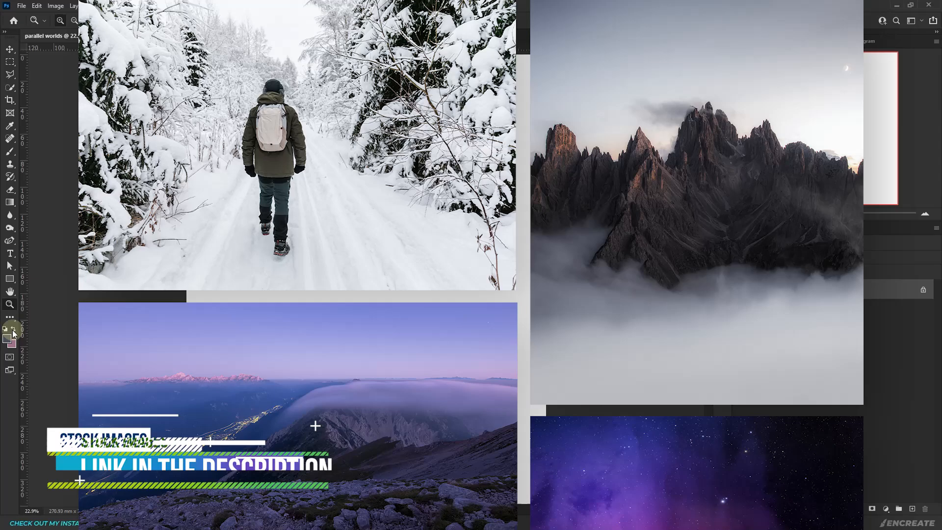
pyautogui.scroll(-3)
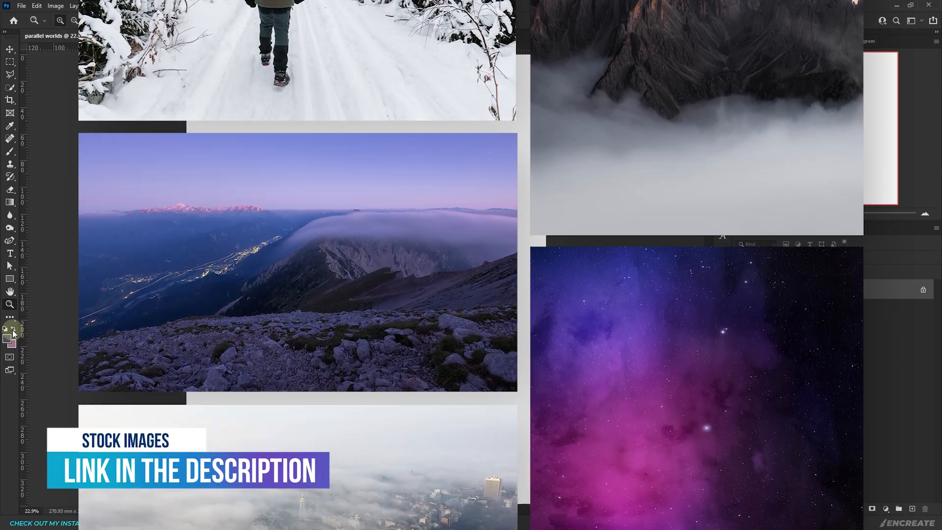
pyautogui.scroll(-3)
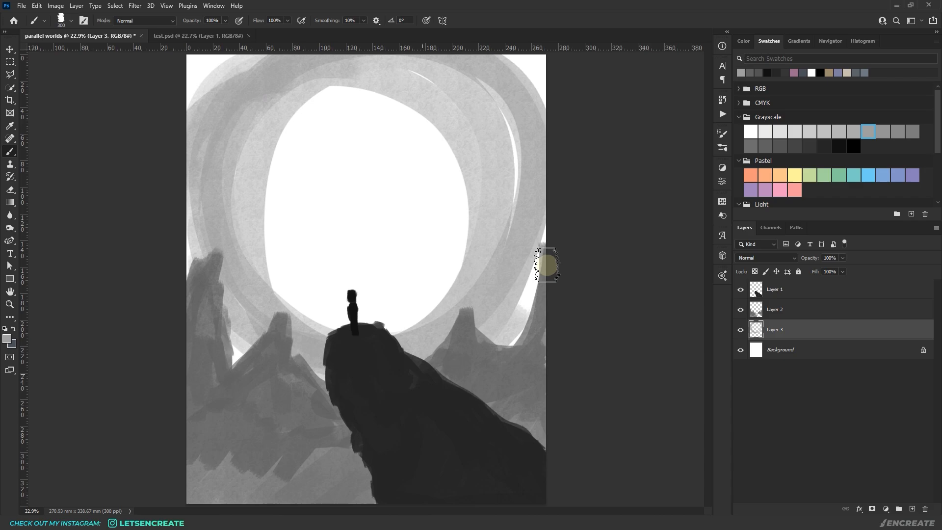
pyautogui.press('ctrl+g')
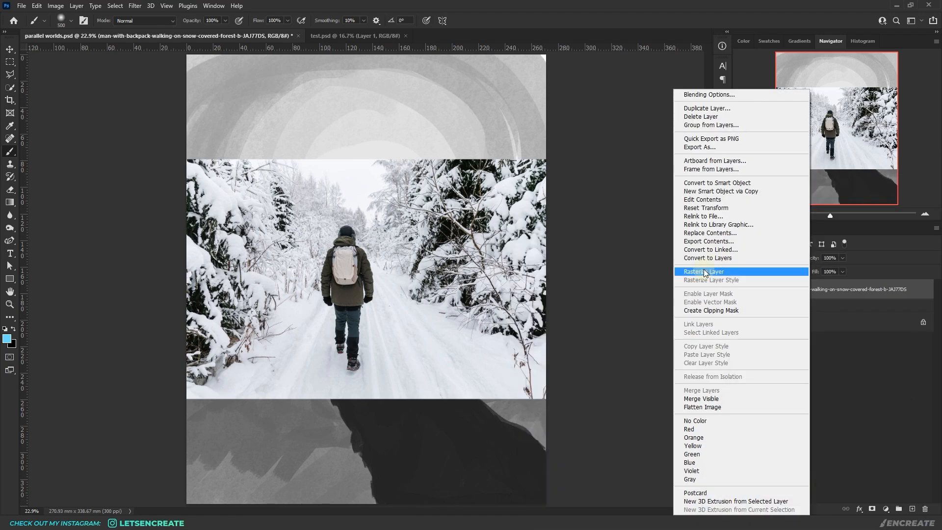
# - Open the backpacker smart object's .psb contents as its own document
pyautogui.click(703, 271)
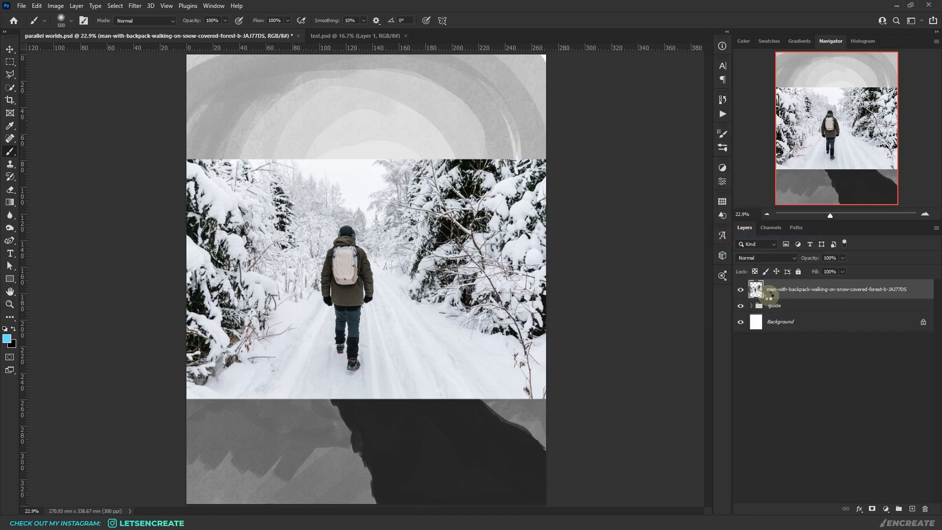
pyautogui.doubleClick(756, 288)
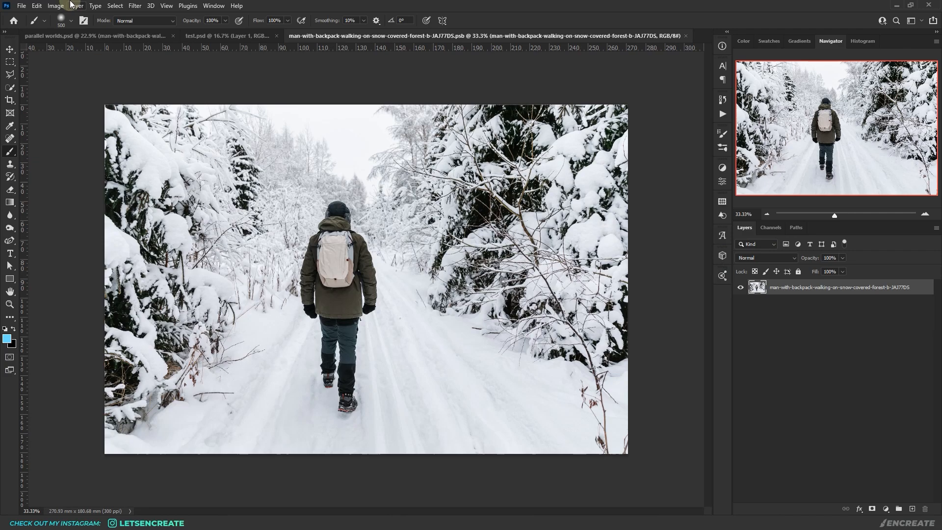
pyautogui.click(114, 6)
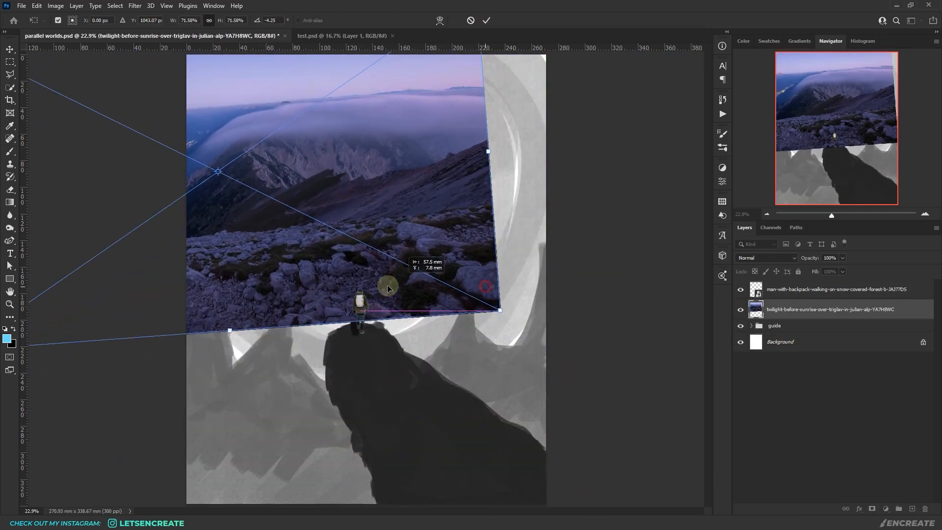
# - Position ridge-photo copies over the cliff, clip them and clone-stamp rock texture along the edge
pyautogui.click(486, 20)
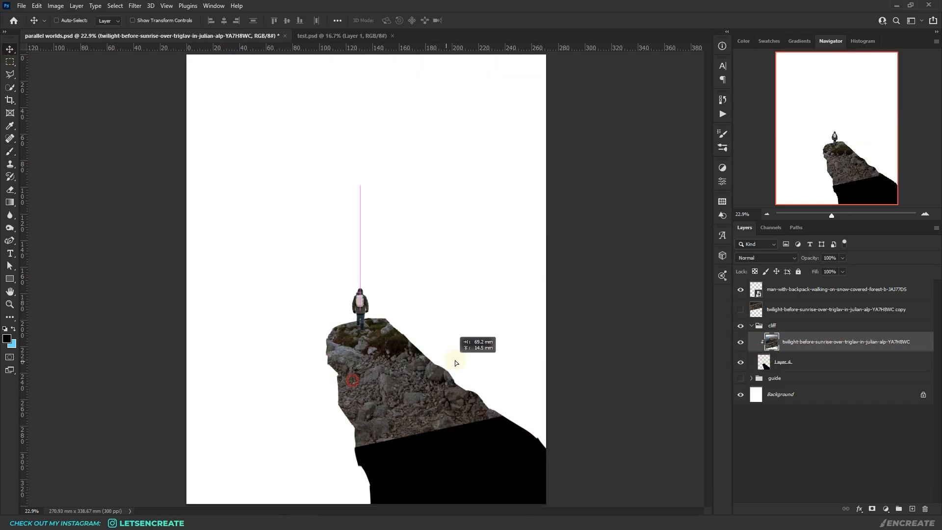
pyautogui.click(740, 310)
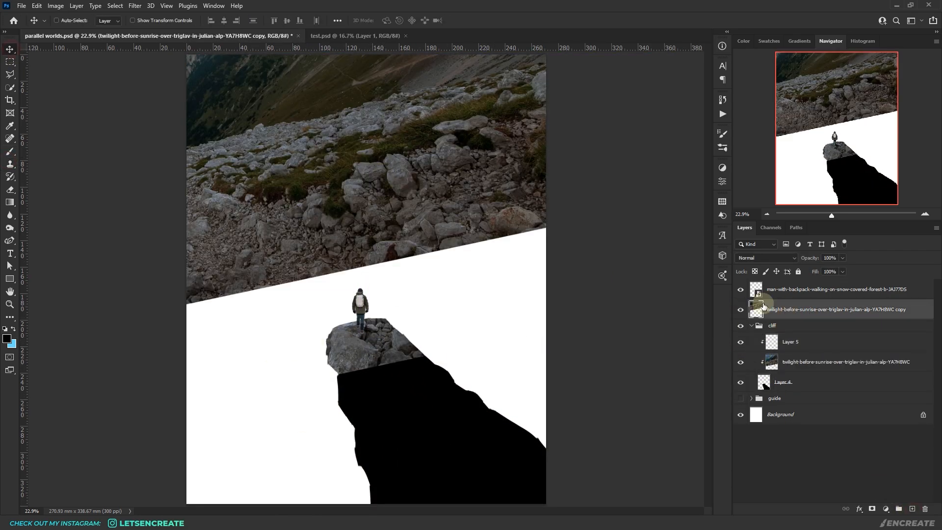
pyautogui.click(790, 341)
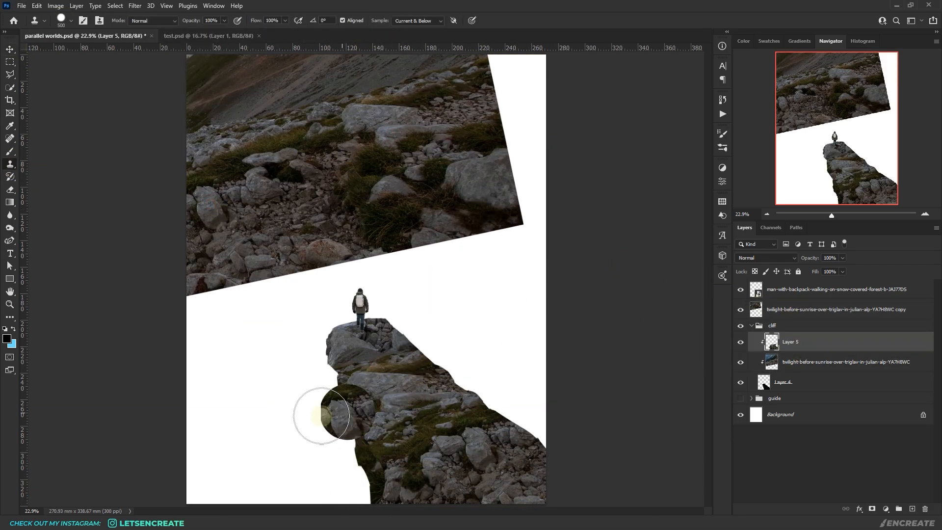
pyautogui.click(417, 20)
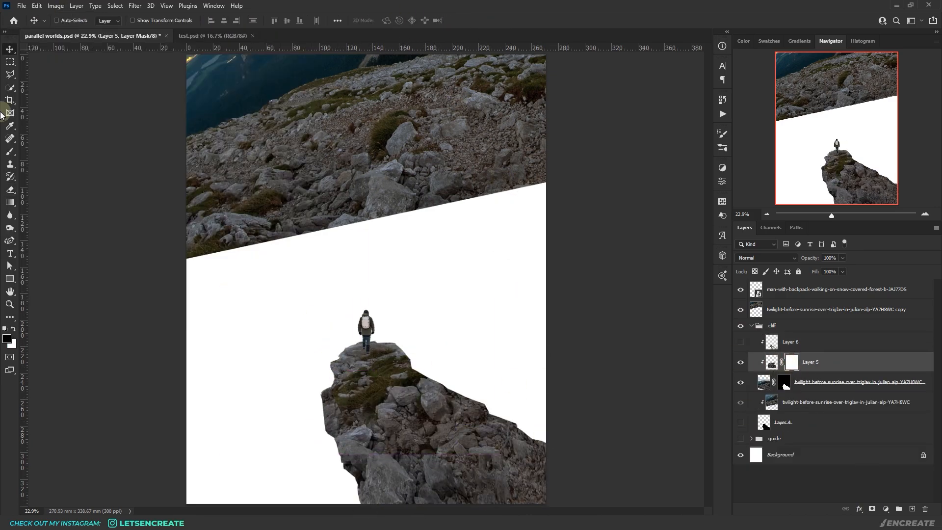
pyautogui.click(10, 151)
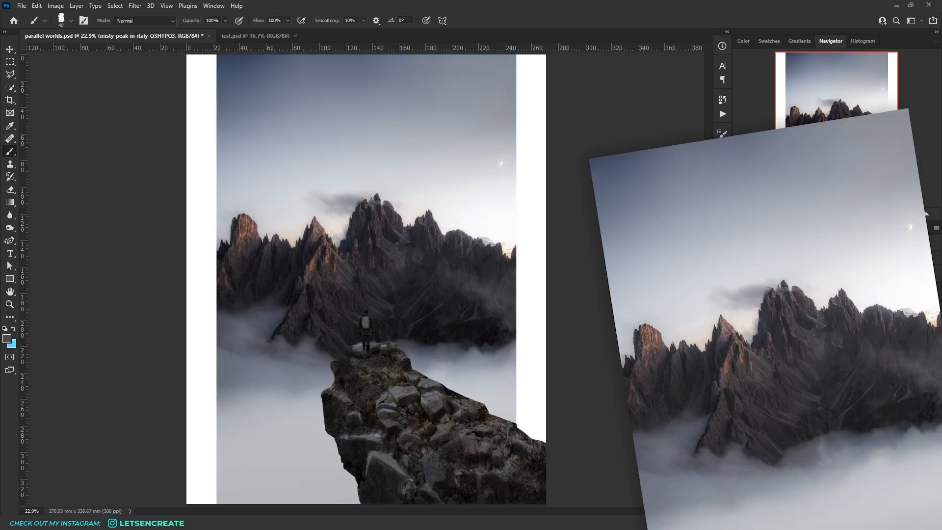
# - Place the misty peaks photo, clean its sky mask with Levels and enlarge it behind the cliff
pyautogui.click(797, 313)
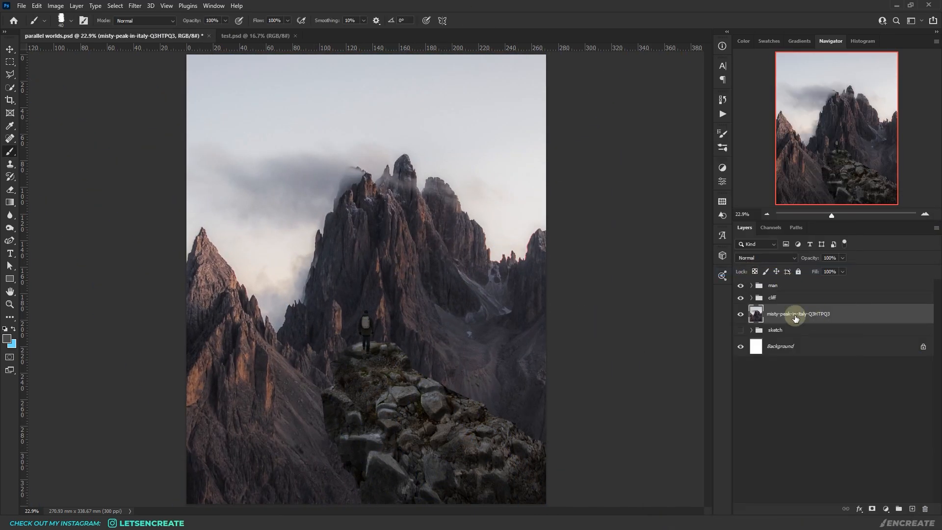
pyautogui.doubleClick(755, 313)
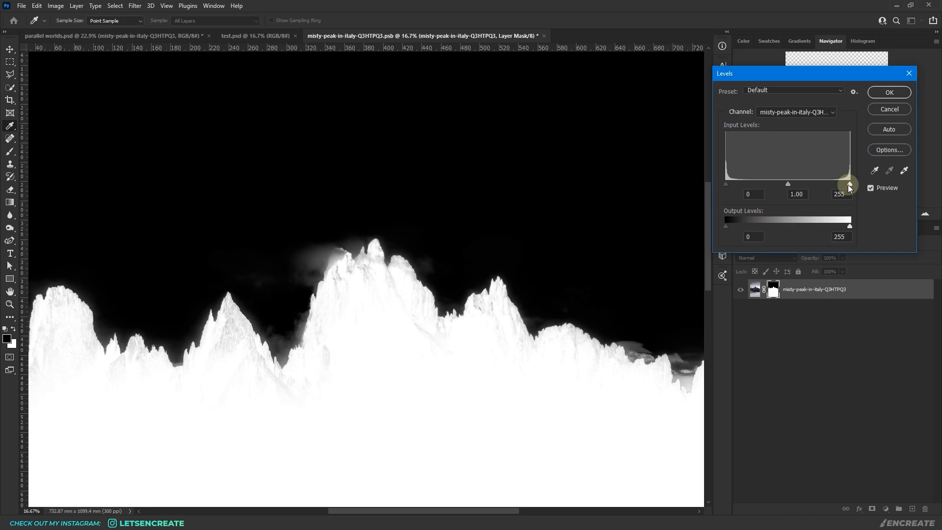
pyautogui.click(889, 93)
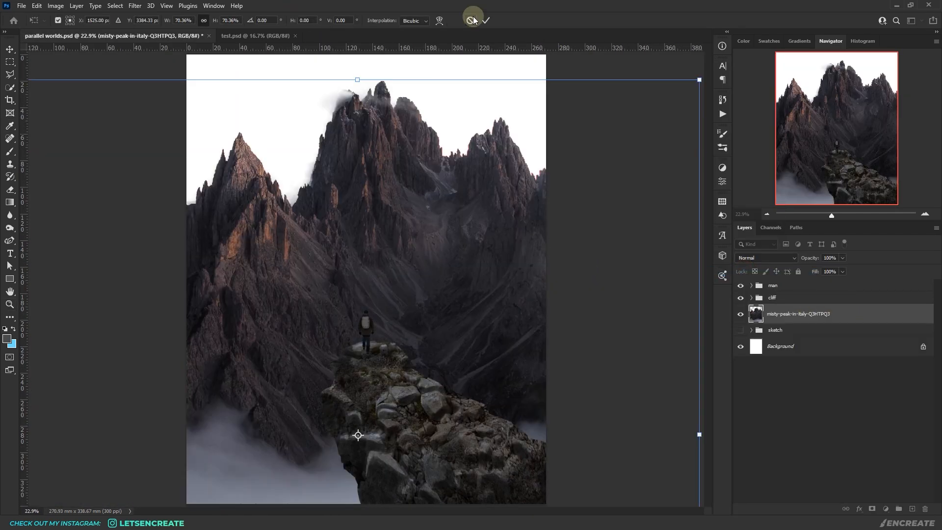
pyautogui.click(485, 19)
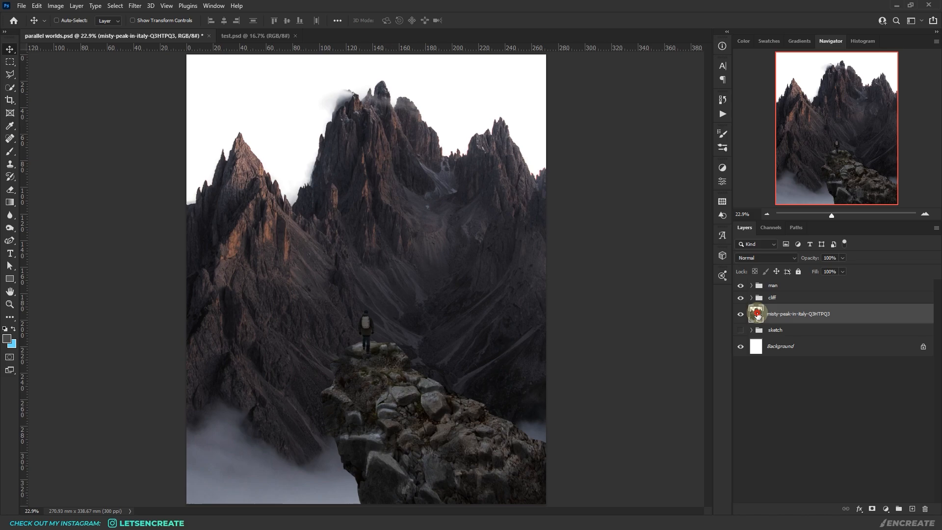
pyautogui.doubleClick(757, 313)
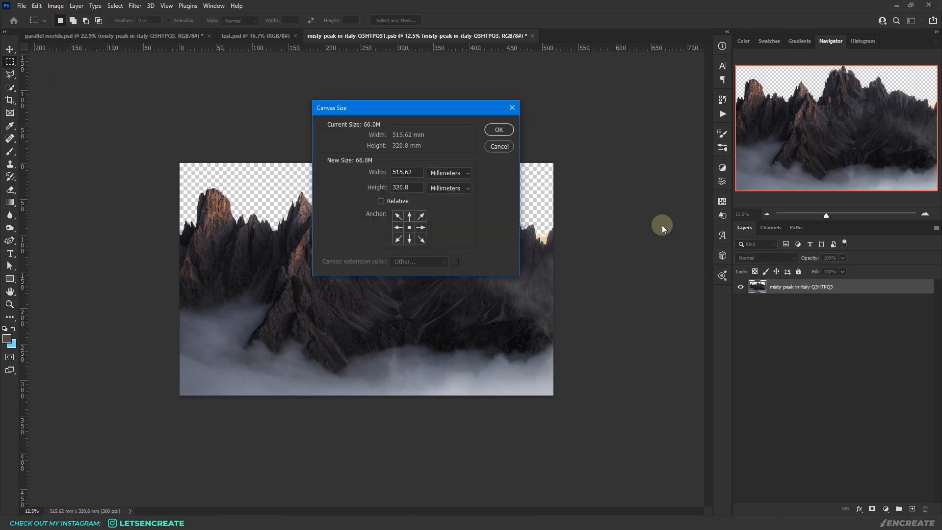
# - Double the canvas width in percent anchored left and flip a duplicate horizontally into a mirrored range
pyautogui.click(448, 173)
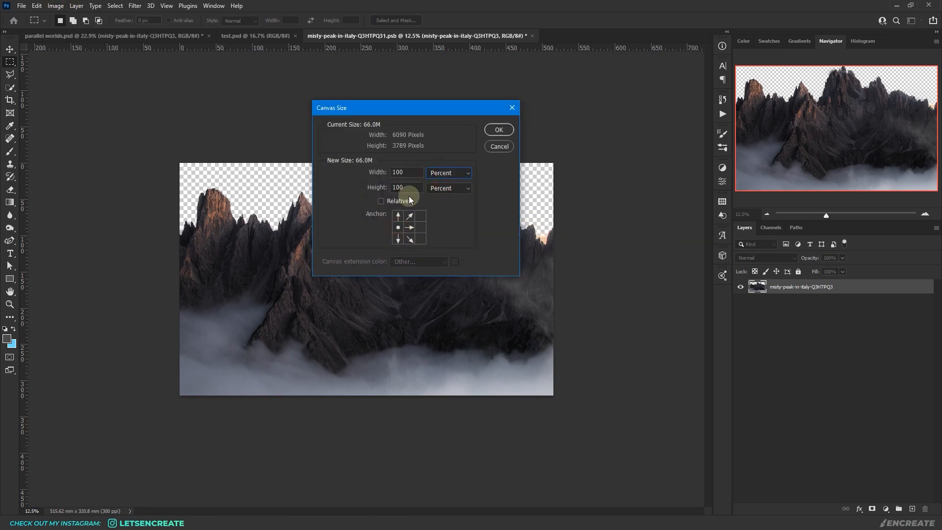
pyautogui.click(498, 129)
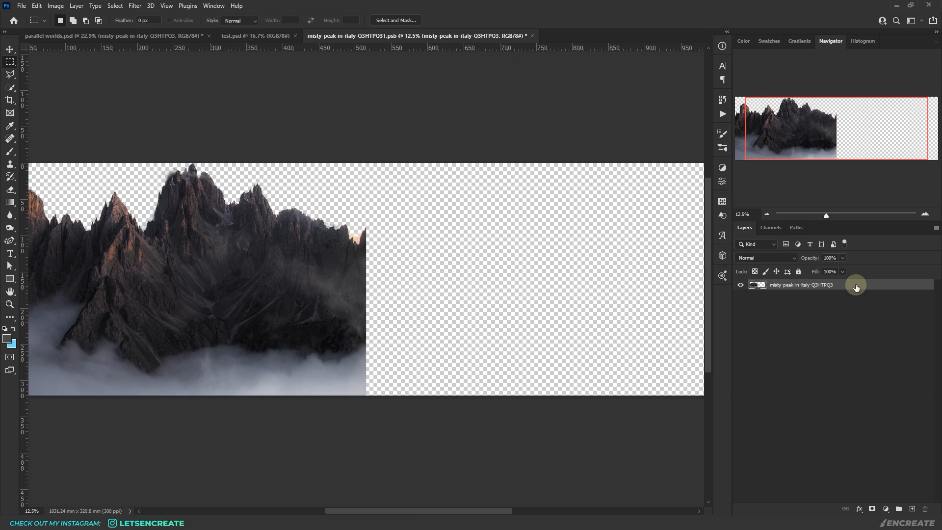
pyautogui.rightClick(200, 350)
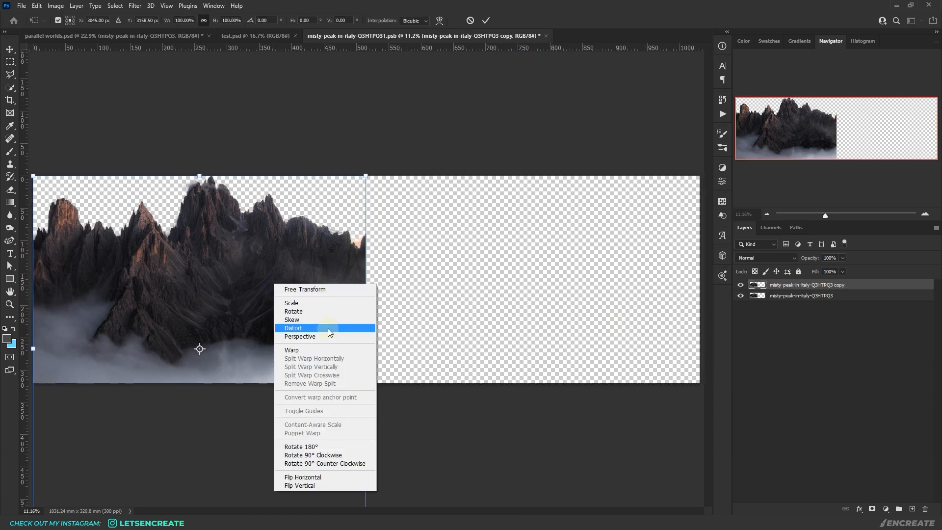
pyautogui.click(302, 477)
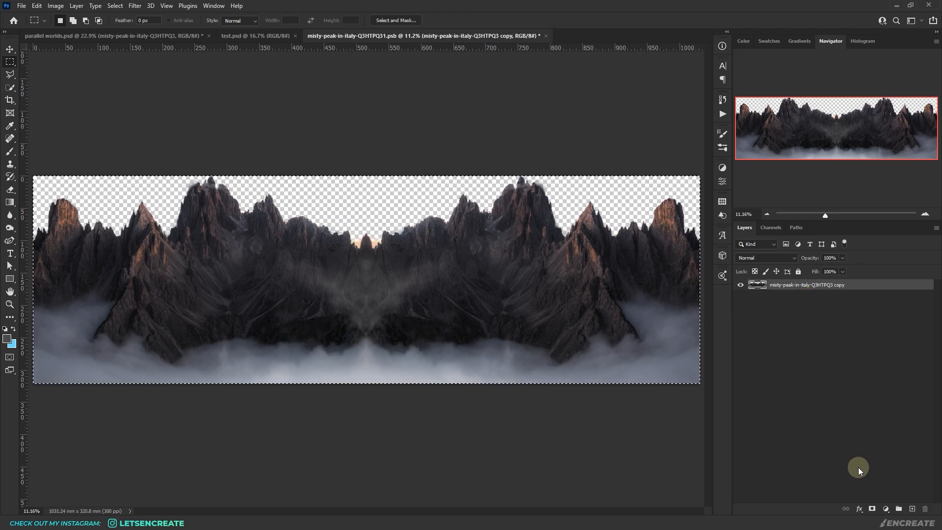
pyautogui.click(10, 87)
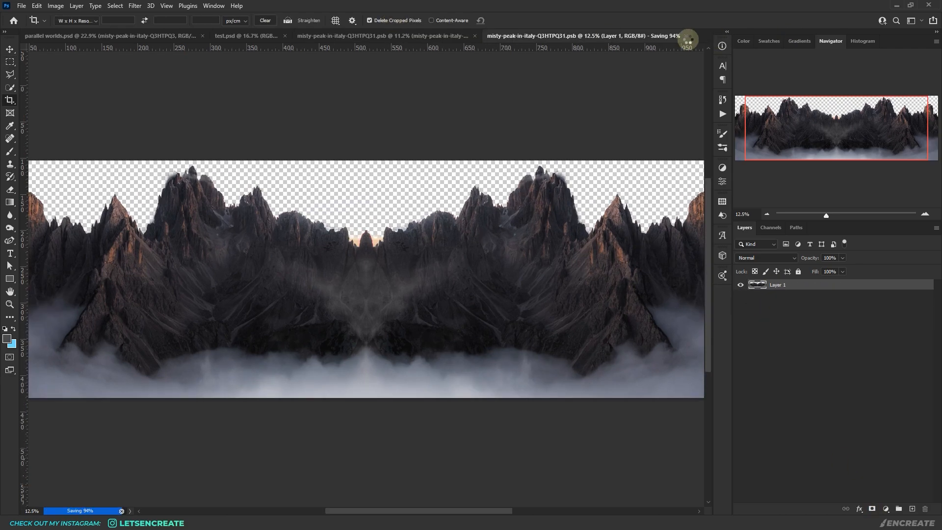
# - Apply Filter > Distort > Polar Coordinates, Rectangular to Polar, to the mountain layer
pyautogui.click(105, 35)
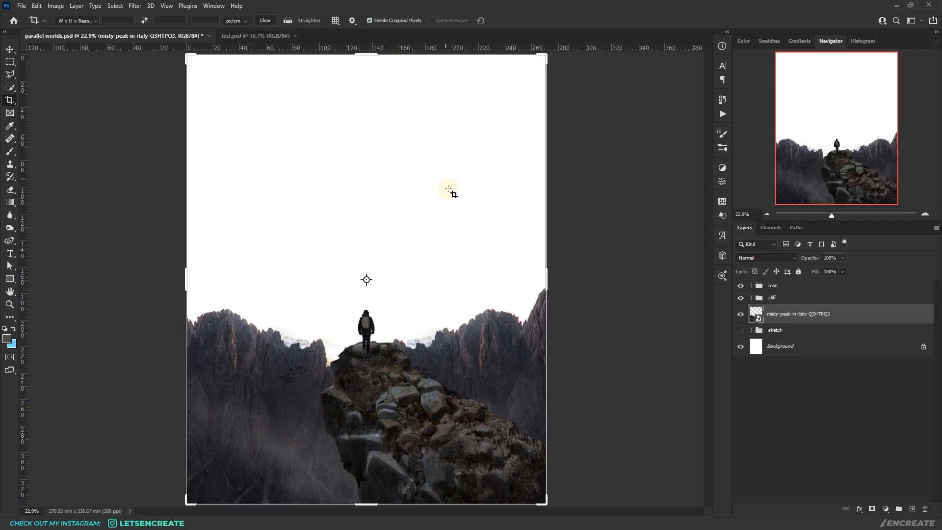
pyautogui.moveTo(57, 94)
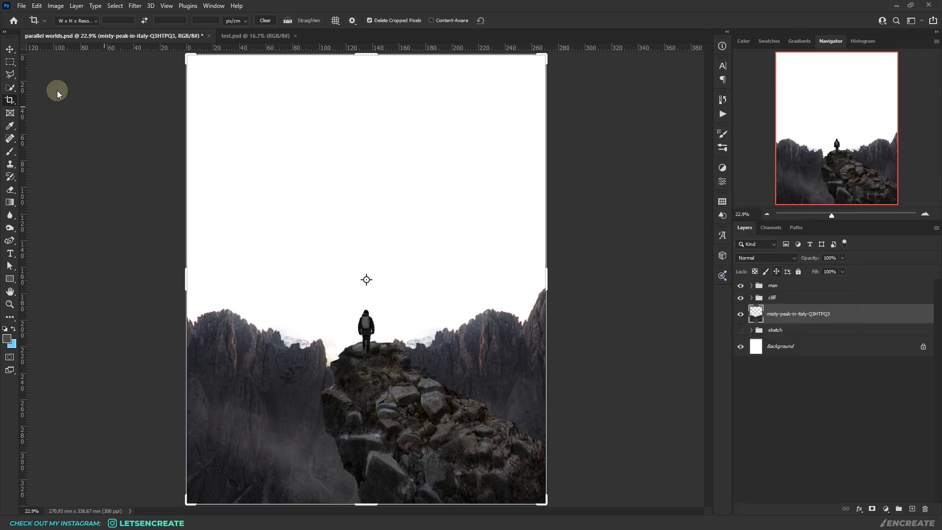
pyautogui.click(134, 6)
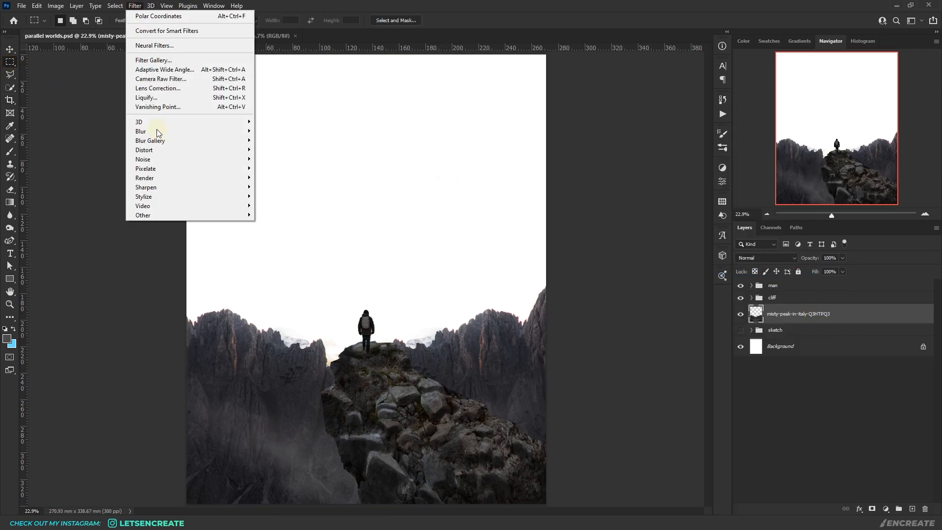
pyautogui.click(157, 17)
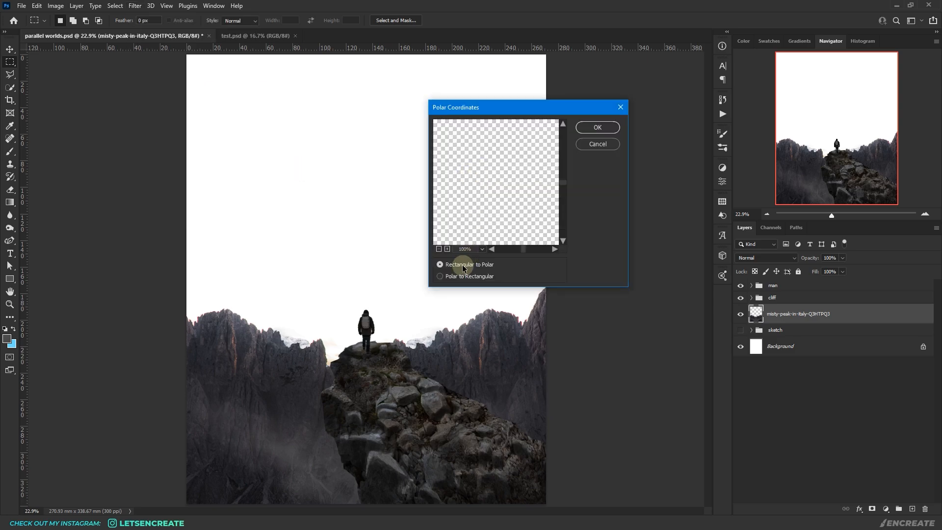
pyautogui.click(595, 127)
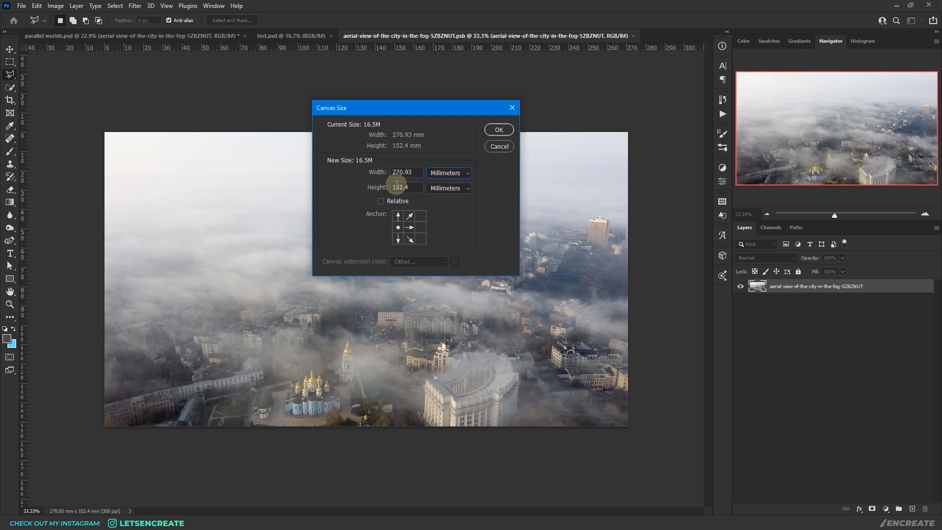
# - Resize the city photo's canvas and scale it to about 201% to fill the sky
pyautogui.click(497, 129)
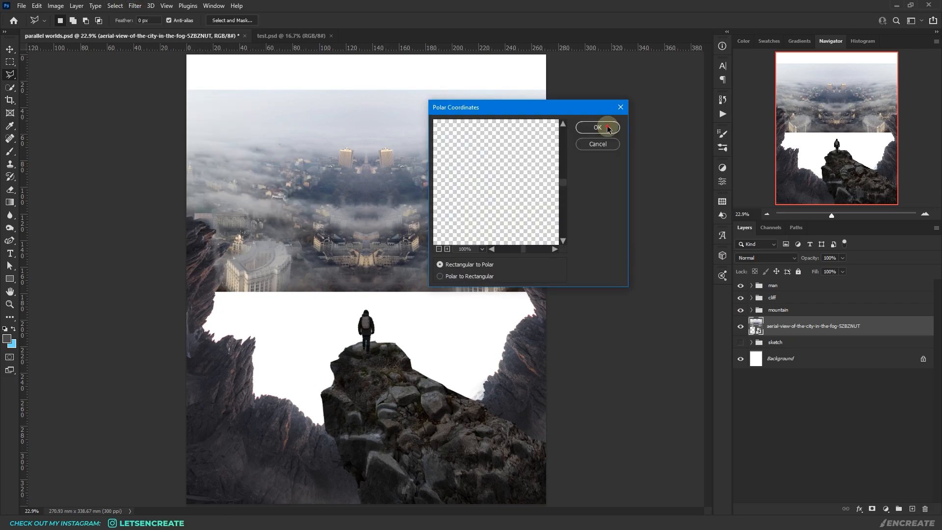
pyautogui.click(596, 126)
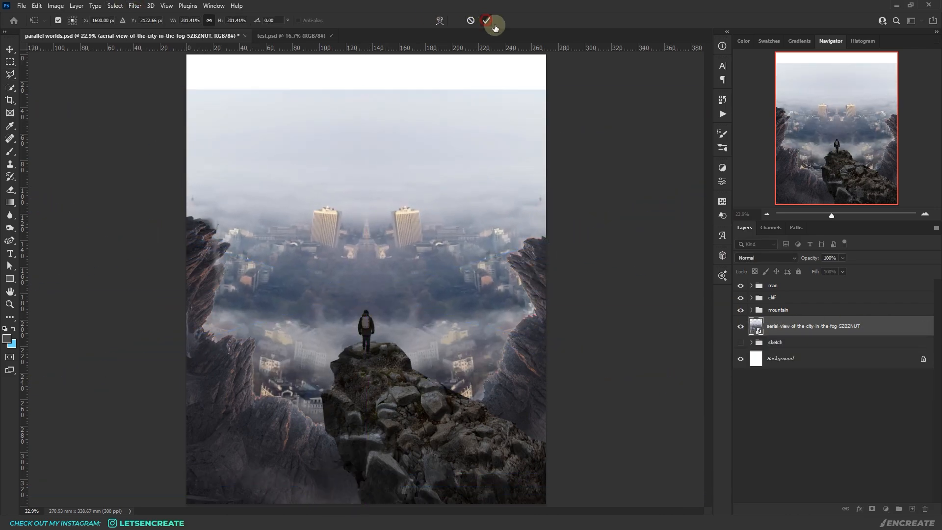
pyautogui.click(487, 21)
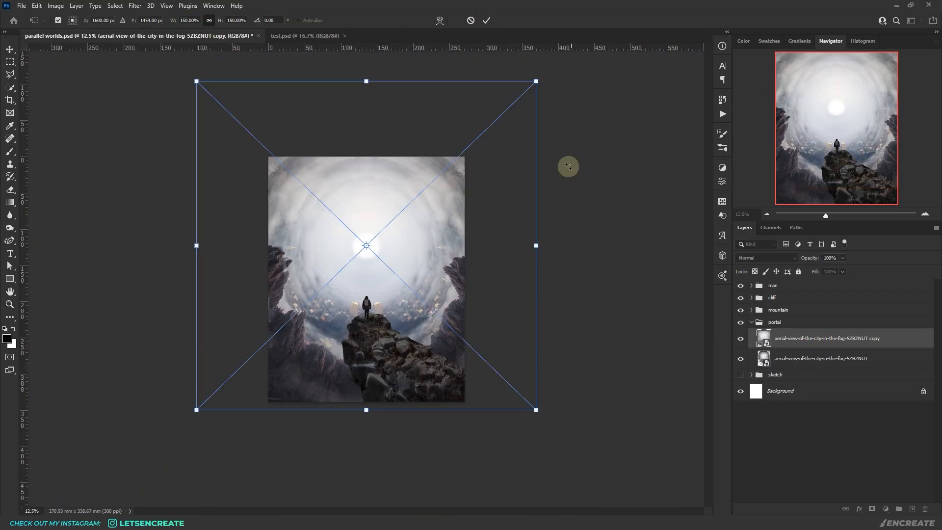
# - Scale a portal copy to 150% and add a pale grey #eaeaea Color Fill layer
pyautogui.click(486, 20)
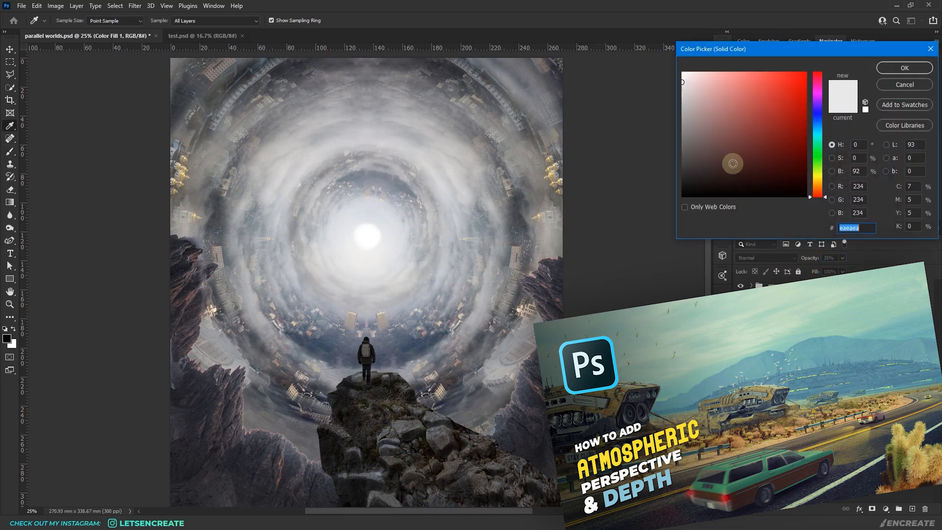
pyautogui.click(903, 68)
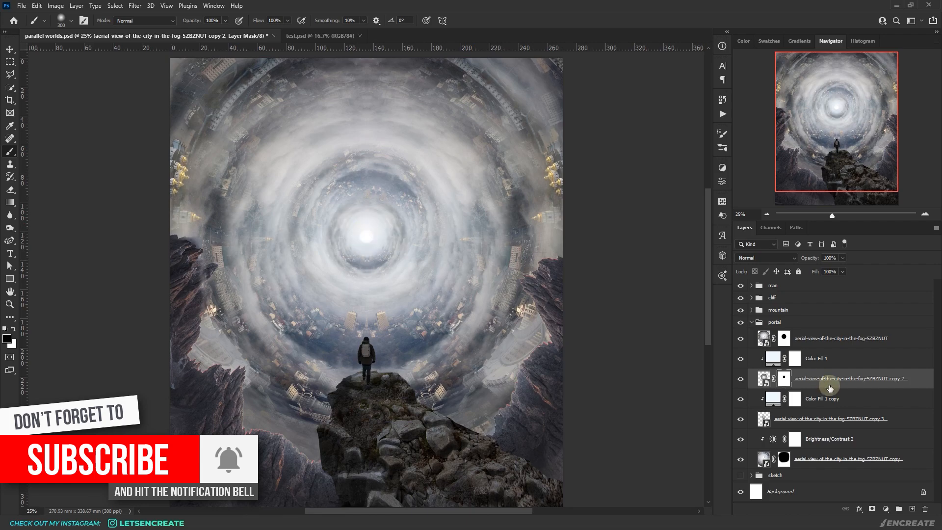
# - Warp the mountains around the portal and darken them with a clipped Brightness/Contrast layer
pyautogui.doubleClick(774, 398)
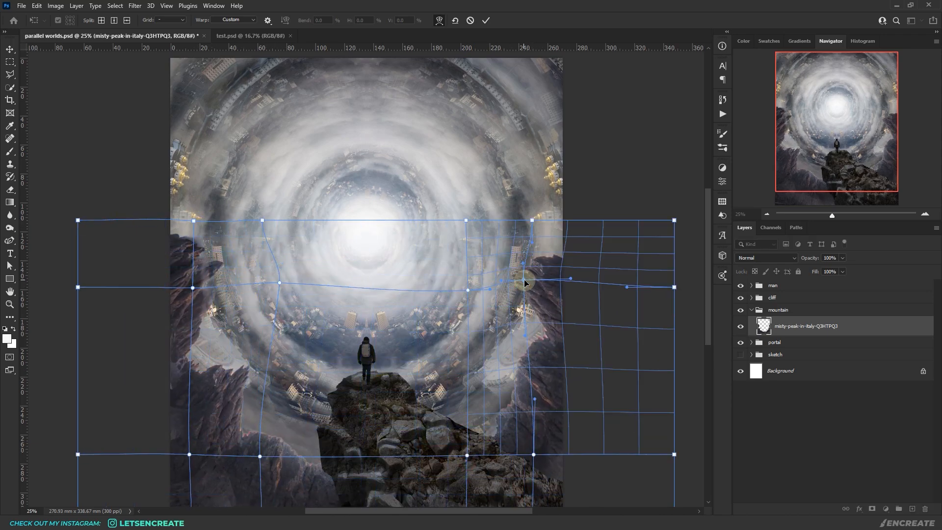
pyautogui.click(485, 20)
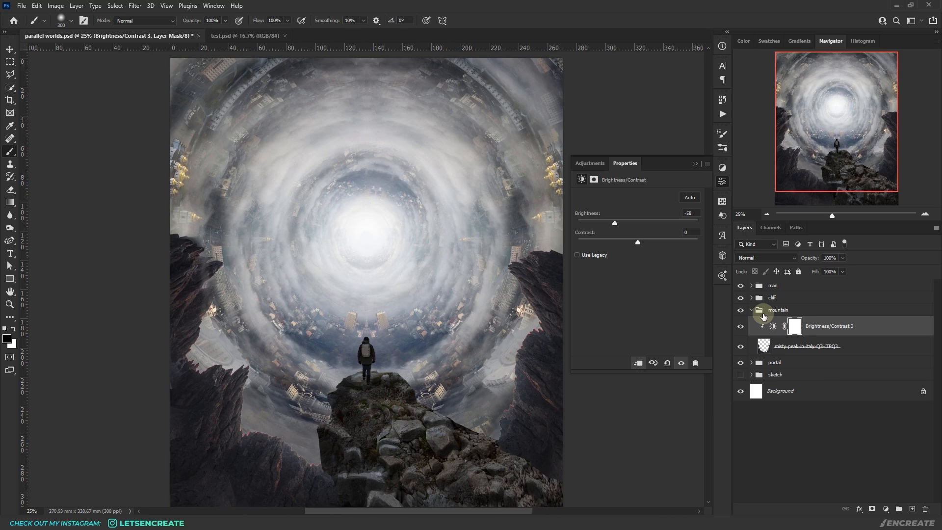
pyautogui.click(758, 298)
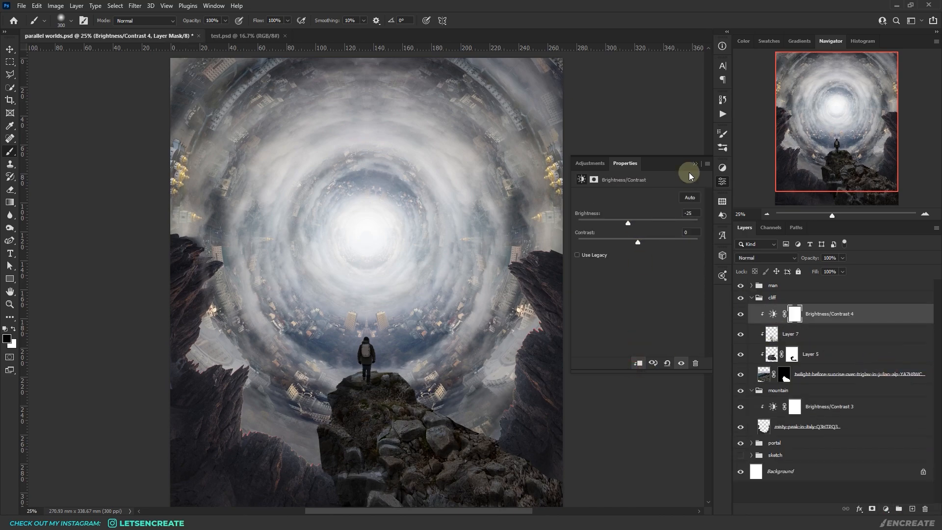
pyautogui.click(694, 164)
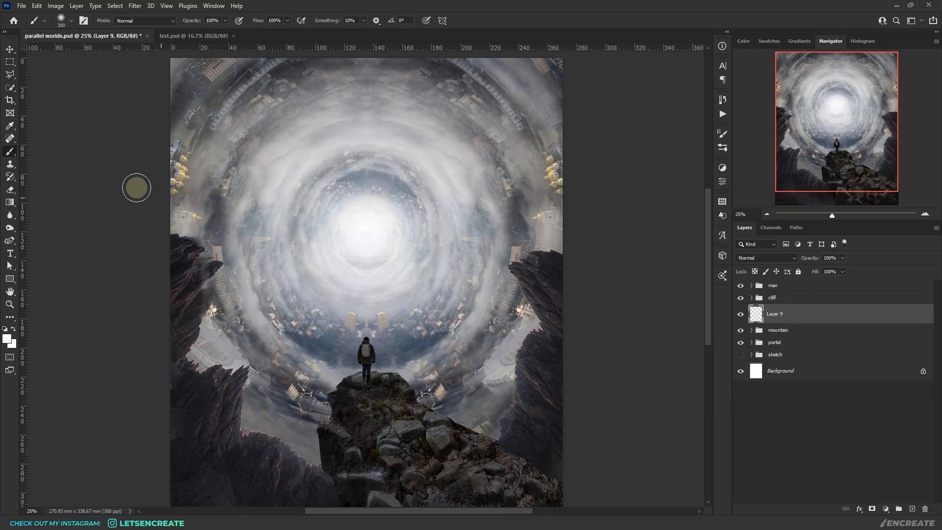
# - Paint soft smoke left of the cliff with dark bluish grey #2c2d32 on the smoke layer
pyautogui.click(74, 20)
pyautogui.write('smoke')
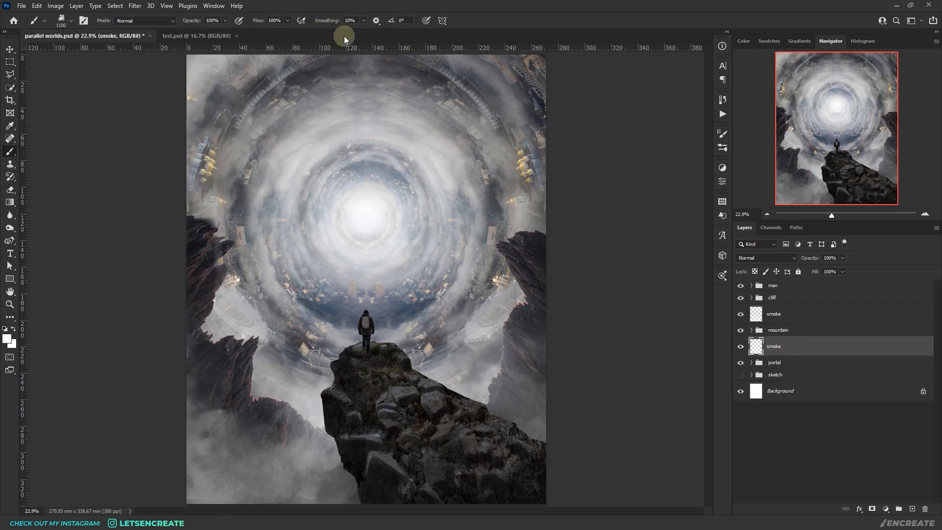
pyautogui.click(10, 335)
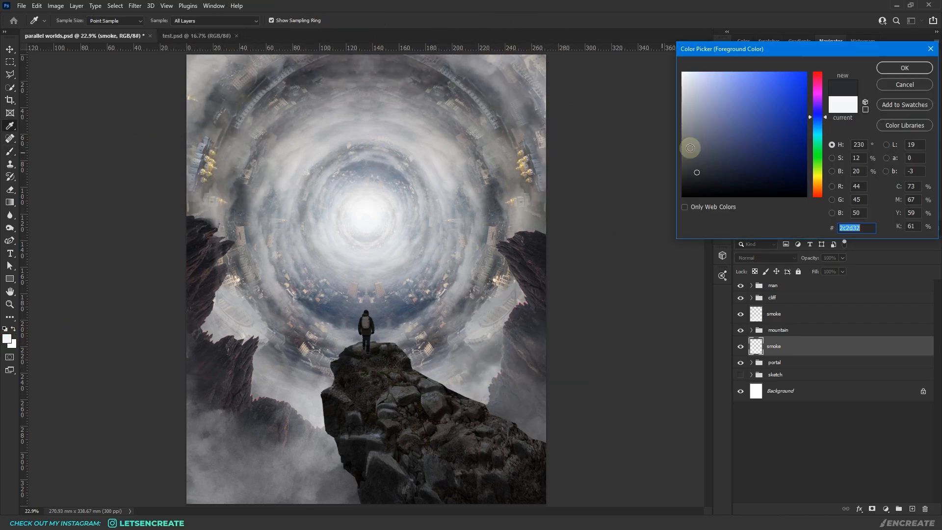
pyautogui.click(904, 67)
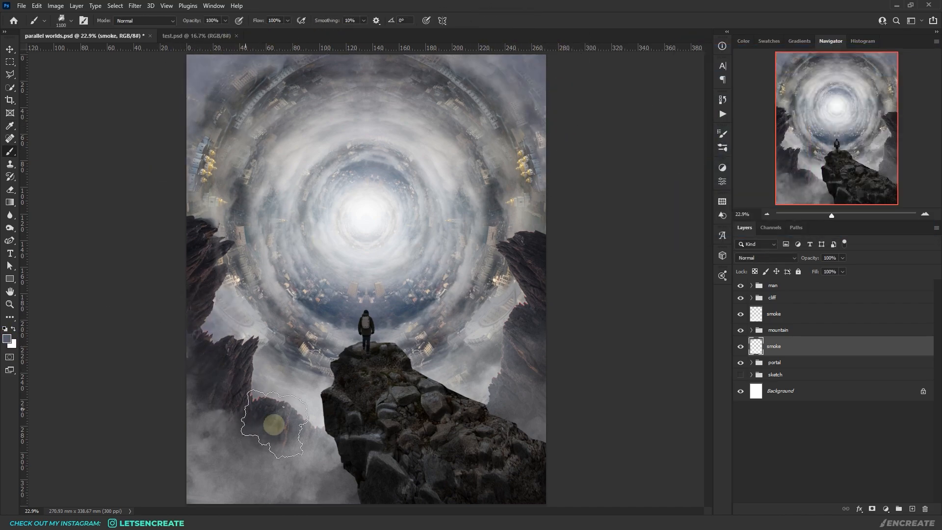
pyautogui.click(775, 313)
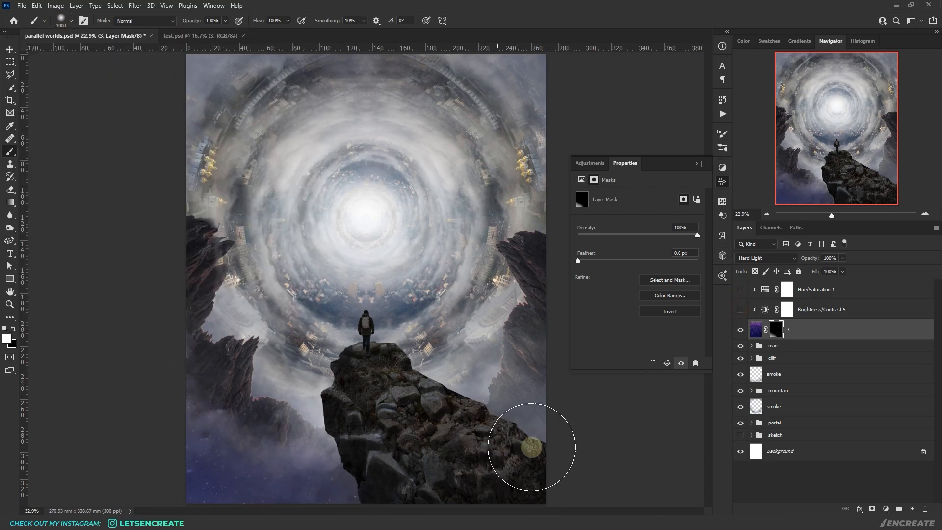
# - Reveal the starry space layer through its mask and enable its clipped Brightness/Contrast adjustment
pyautogui.click(740, 312)
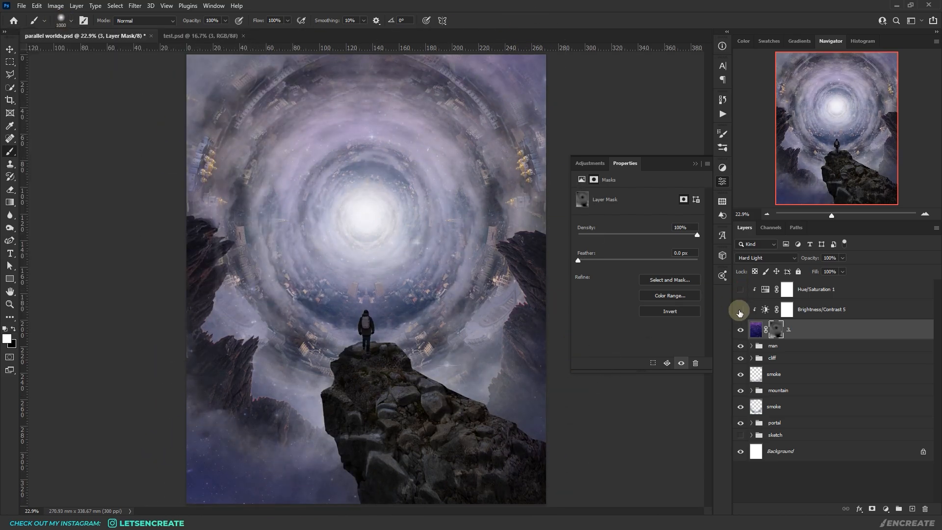
pyautogui.click(756, 329)
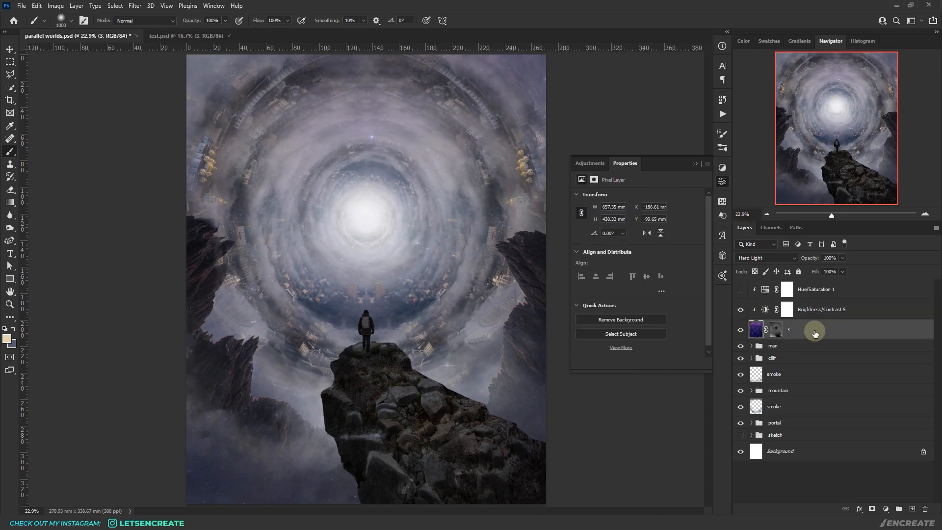
pyautogui.click(816, 289)
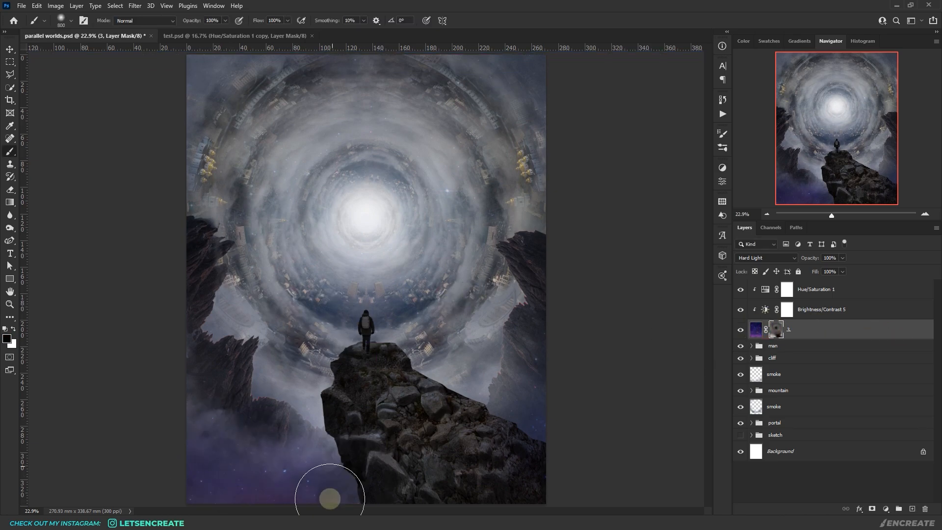
# - Add a Color Lookup adjustment with the 3Strip look, change its blend mode, and start a second lookup grade
pyautogui.click(872, 510)
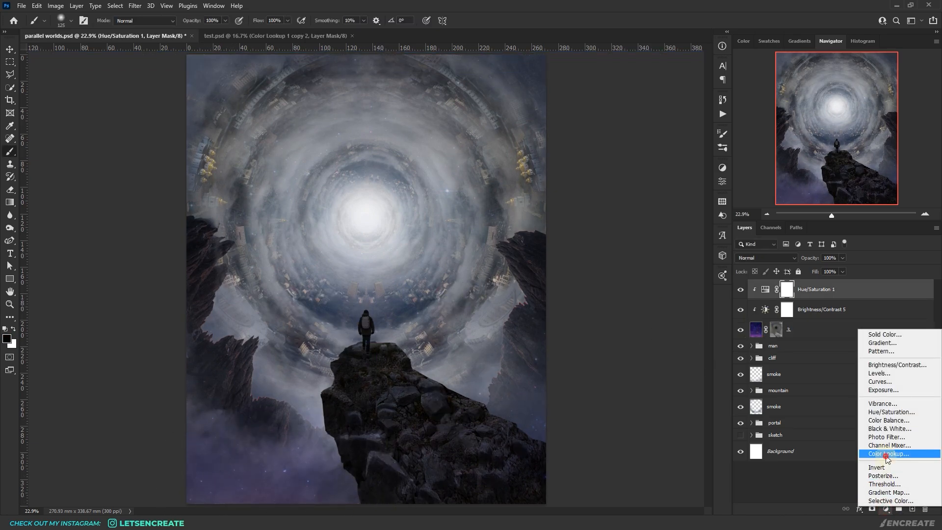
pyautogui.click(889, 454)
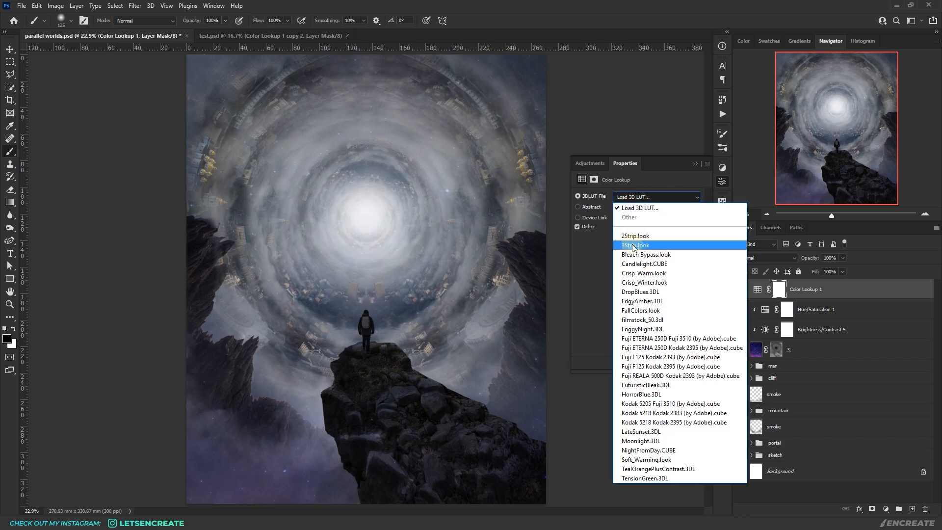
pyautogui.click(636, 245)
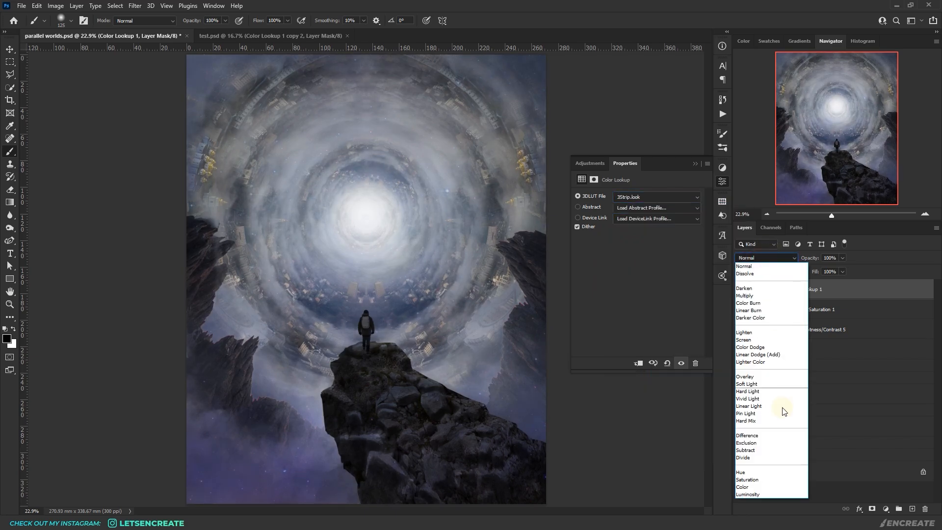
pyautogui.click(741, 487)
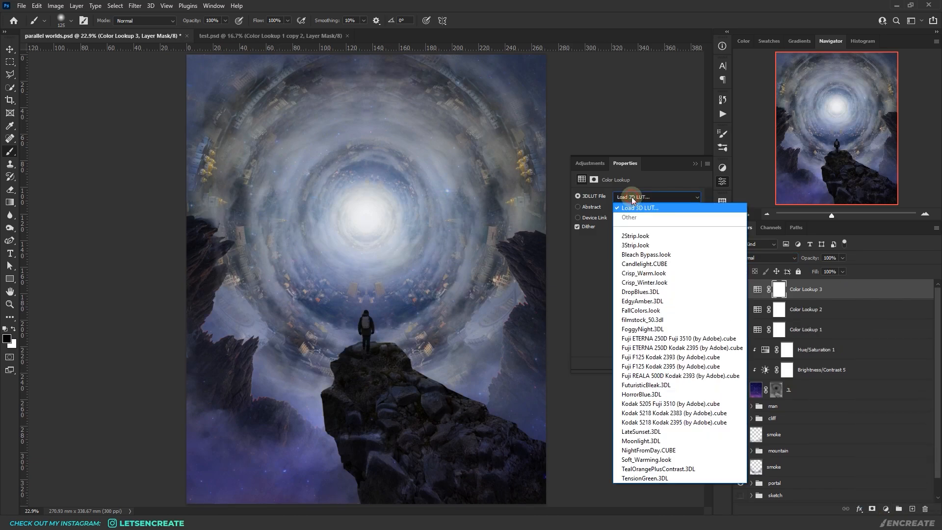
pyautogui.click(671, 357)
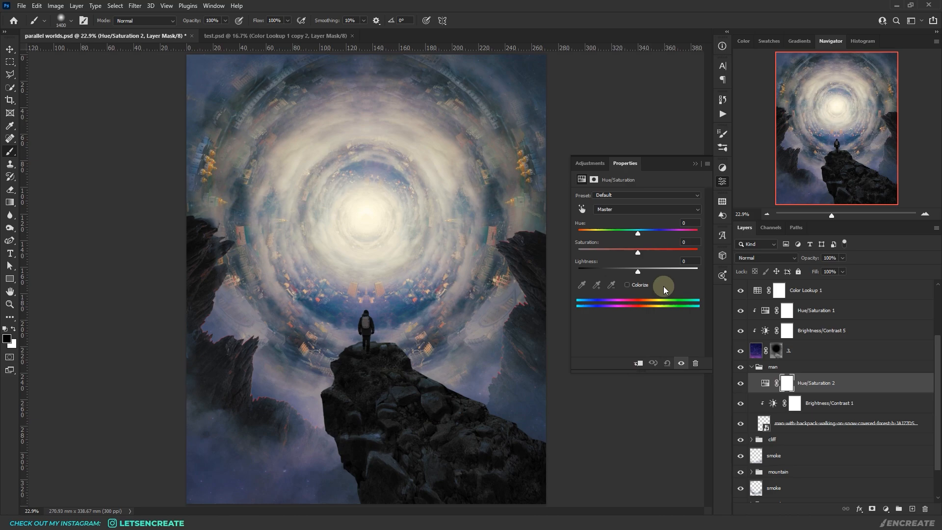
# - Colorize the traveler with a Hue/Saturation tint, invert its mask, and paint it back onto his hood
pyautogui.click(627, 284)
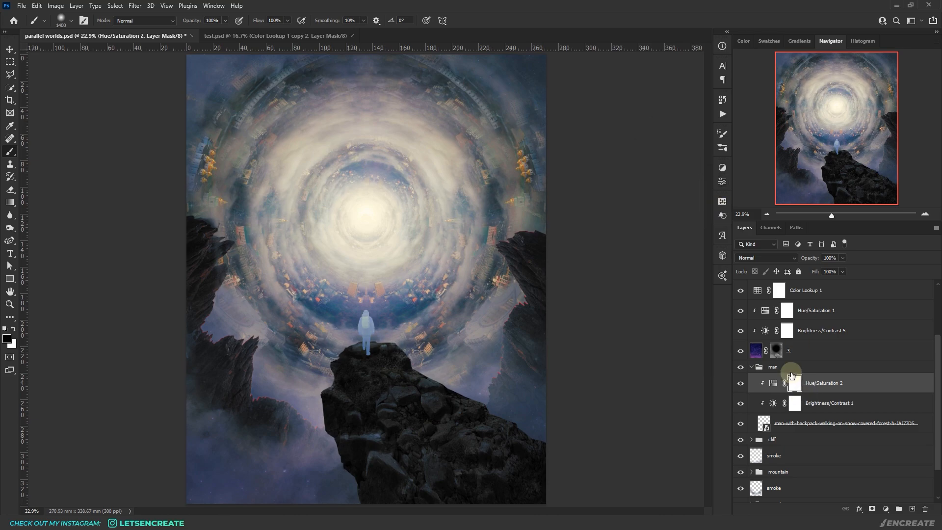
pyautogui.click(792, 383)
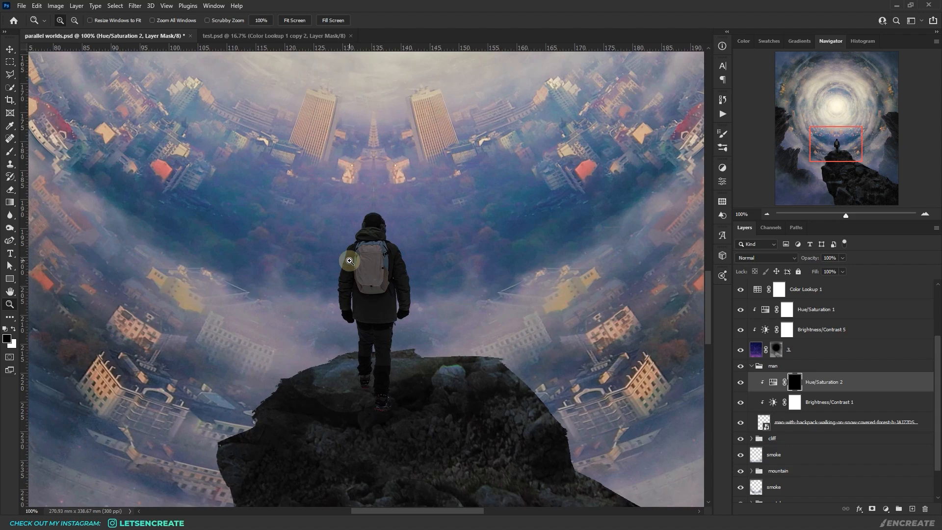
pyautogui.click(10, 152)
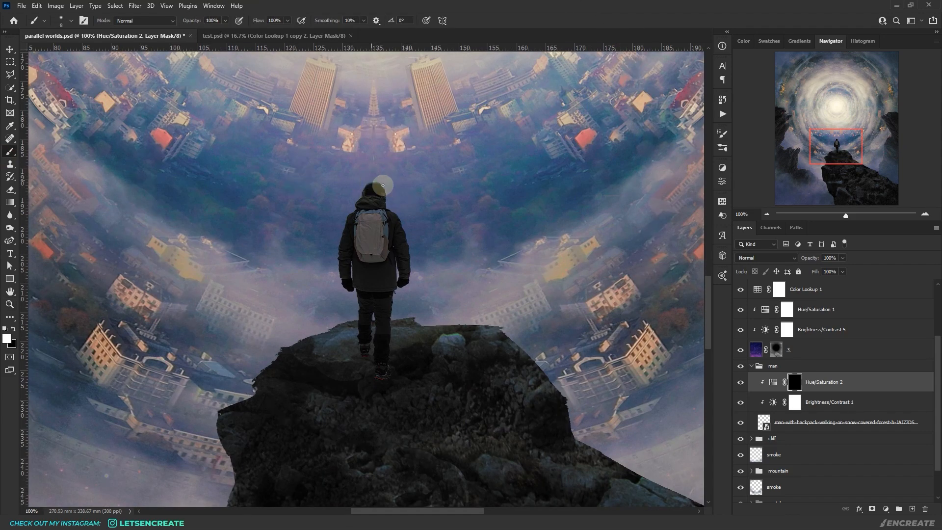
pyautogui.moveTo(363, 183)
pyautogui.write('shadow')
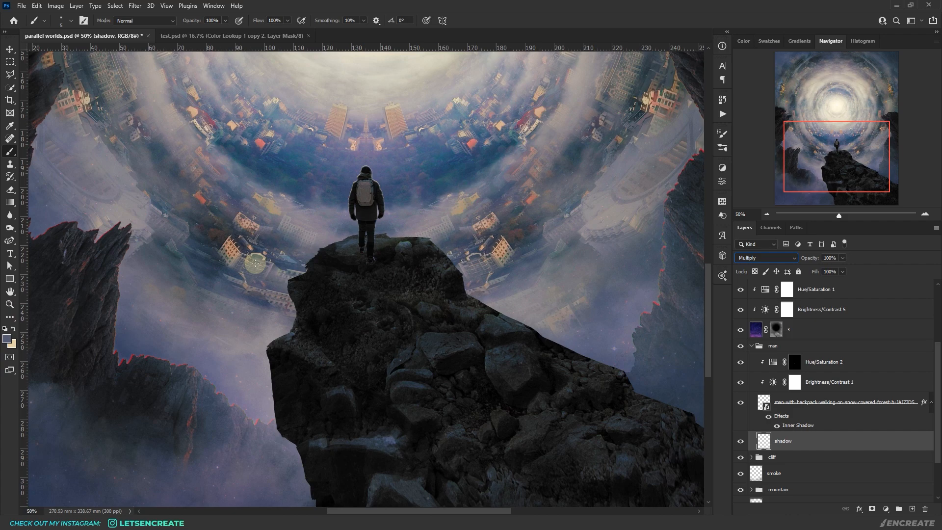
pyautogui.moveTo(368, 288)
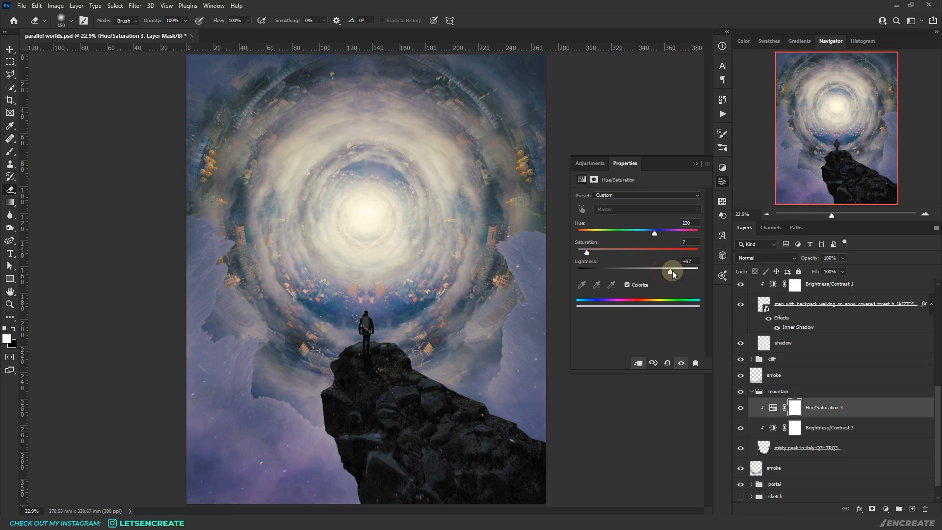
# - Split the mountain tint's Blend If Underlying slider so the pale blue shows only on brighter areas
pyautogui.doubleClick(787, 319)
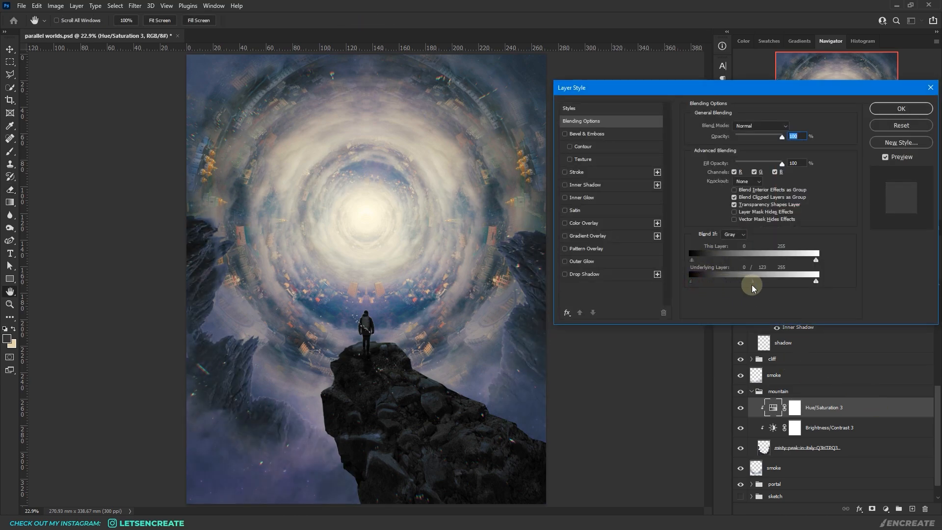
pyautogui.click(900, 109)
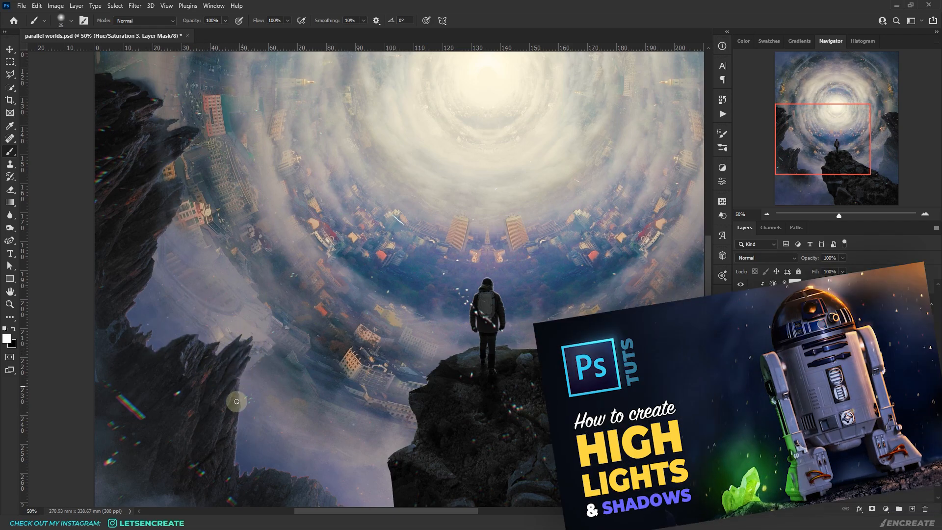
pyautogui.scroll(-3)
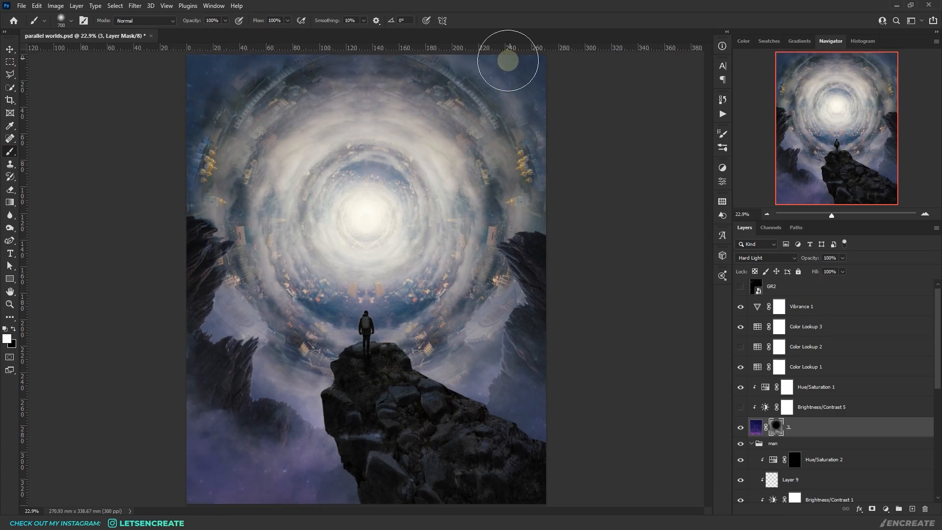
pyautogui.moveTo(480, 371)
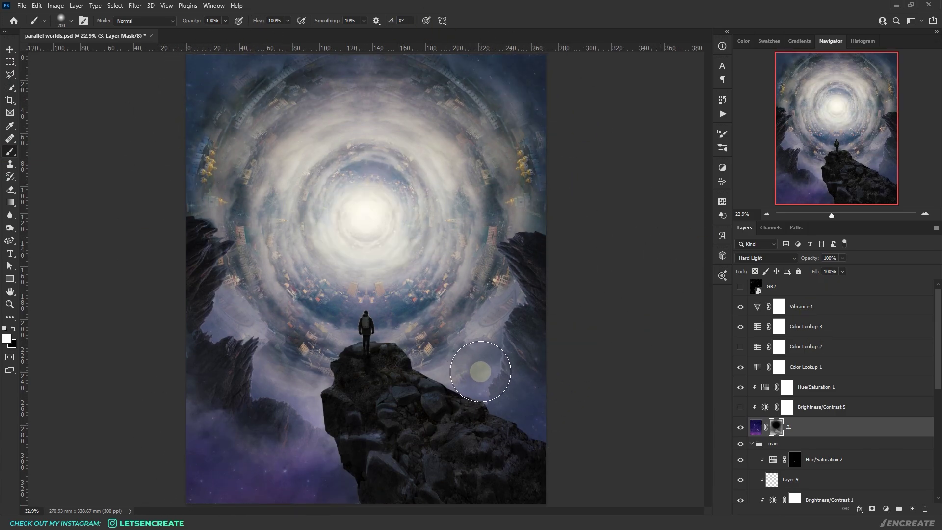
# - Enable Brightness/Contrast 5 (Brightness -55, Contrast 35) and compare with the space layer hidden
pyautogui.click(815, 387)
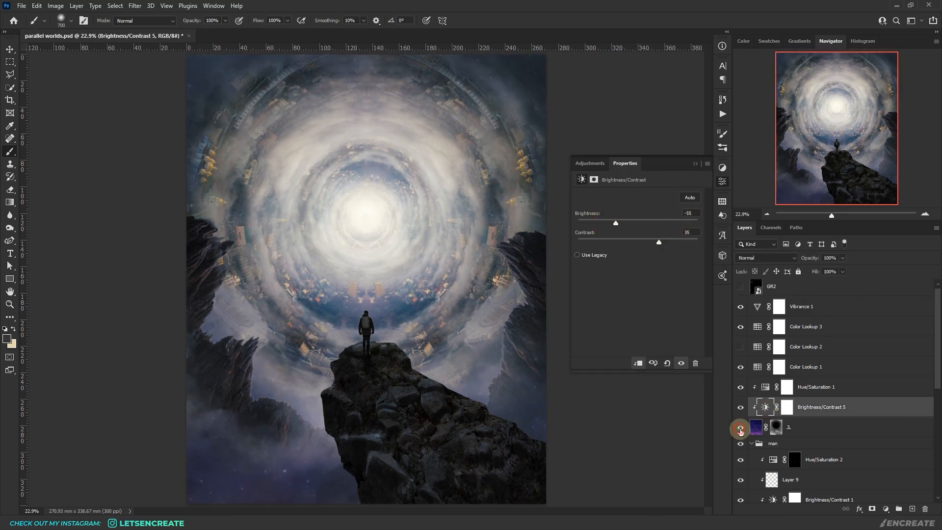
pyautogui.click(765, 257)
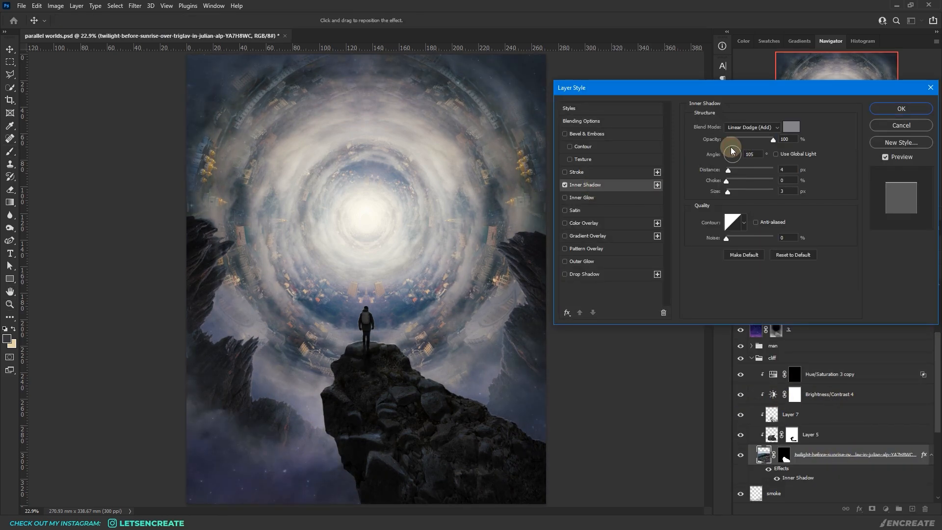
# - Tune the cliff's Linear Dodge inner shadow to angle 160 and size 4 for a glowing rim light
pyautogui.click(900, 109)
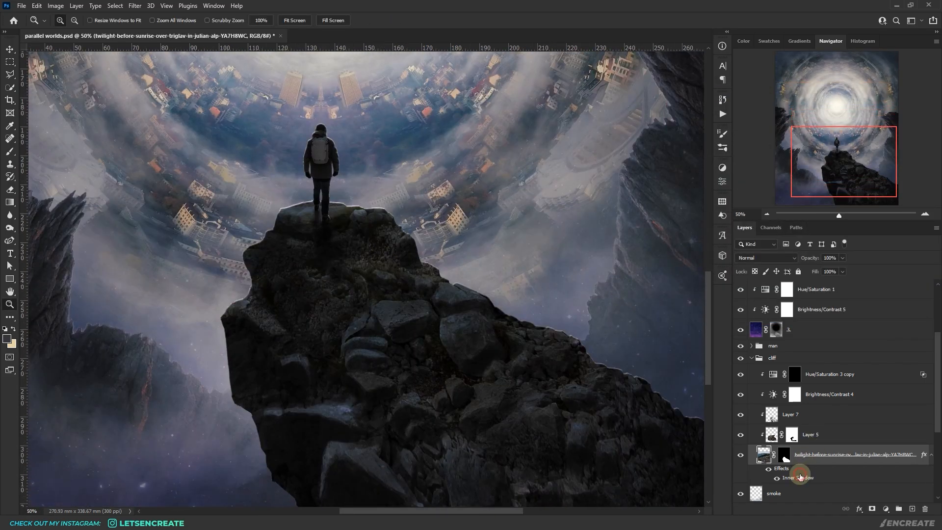
pyautogui.doubleClick(798, 478)
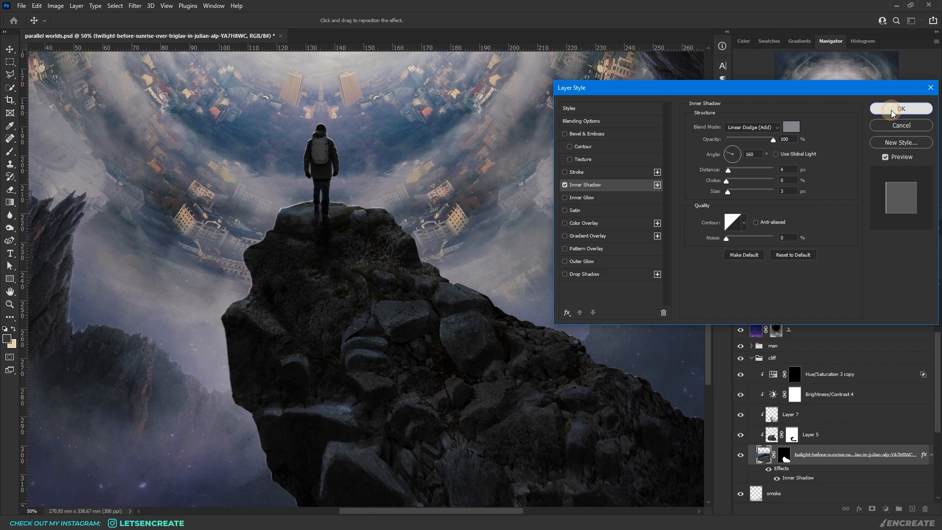
pyautogui.click(901, 109)
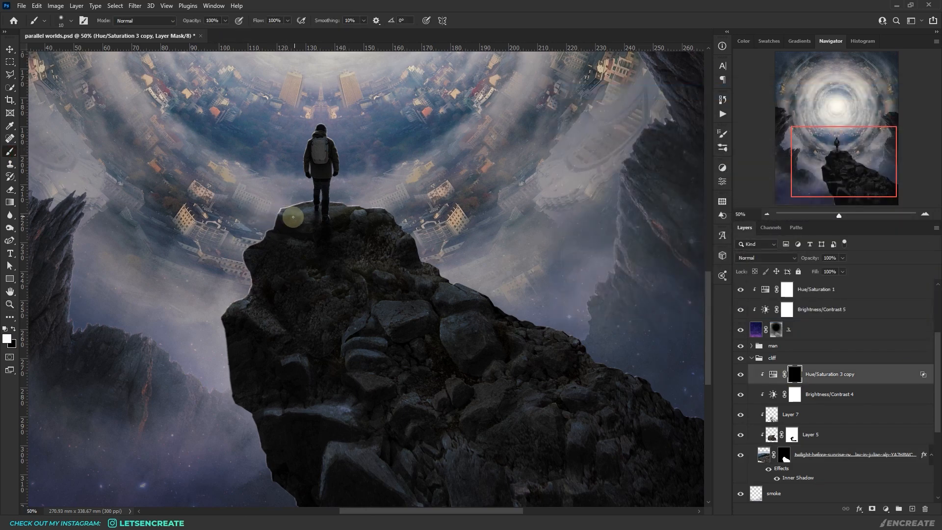
pyautogui.doubleClick(797, 478)
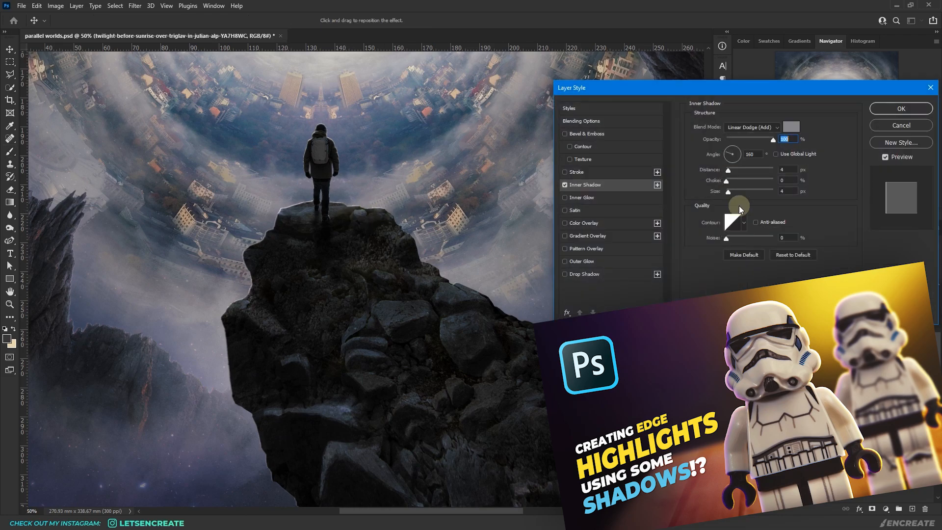
pyautogui.click(899, 109)
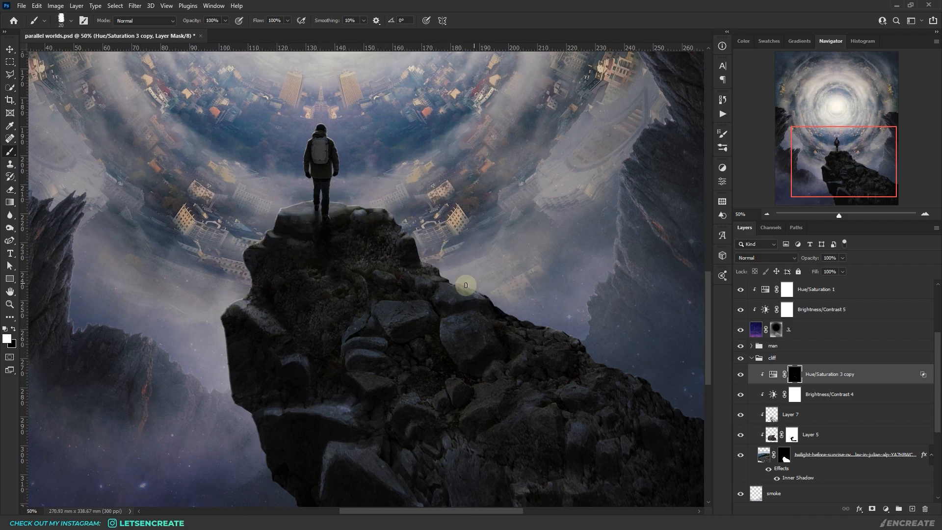
pyautogui.moveTo(398, 307)
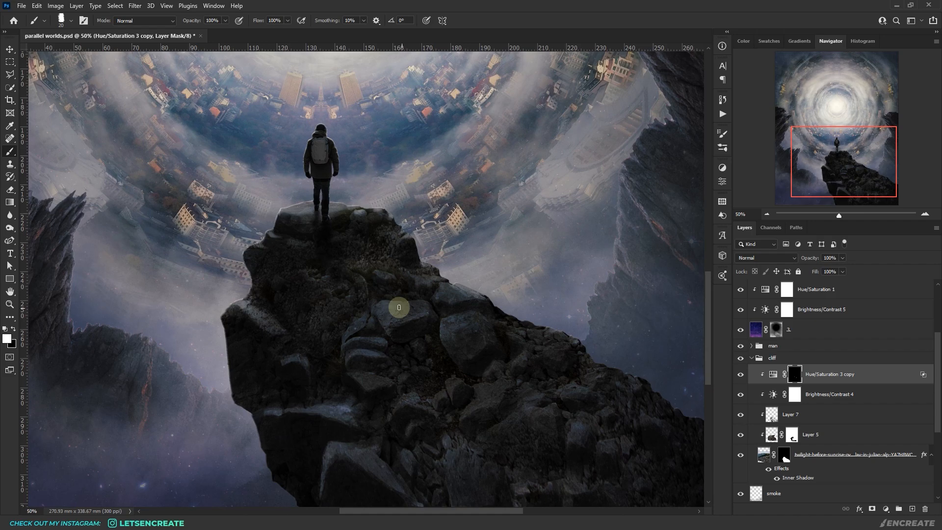
pyautogui.scroll(3)
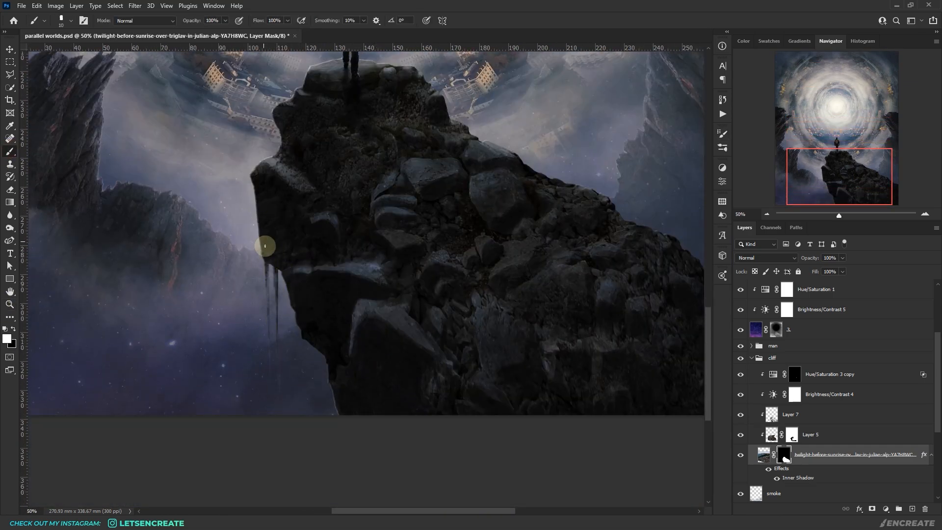
# - Paint hanging rocky drips into the cliff mask along its lower left underside
pyautogui.click(9, 164)
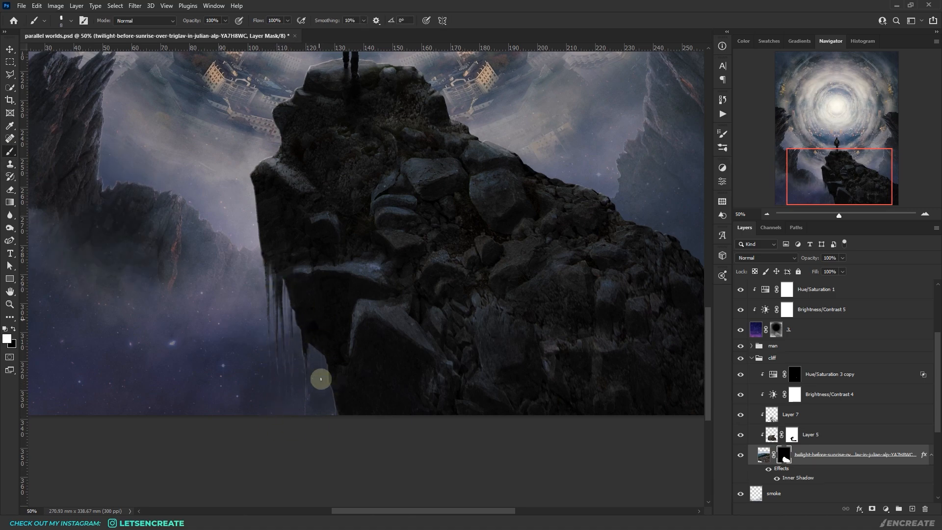
pyautogui.click(792, 414)
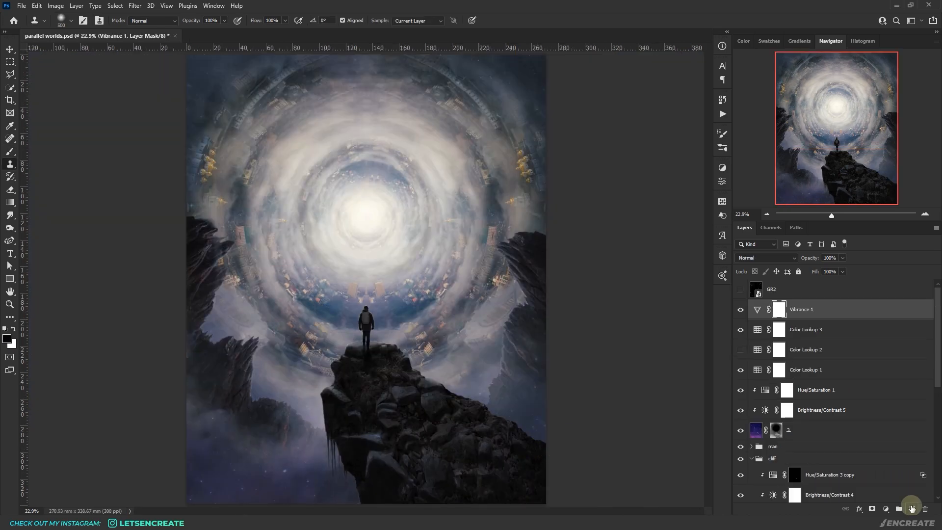
# - Create a Soft Light toning layer and brush orange #e8b85a glow over the portal
pyautogui.click(911, 508)
pyautogui.write('toning')
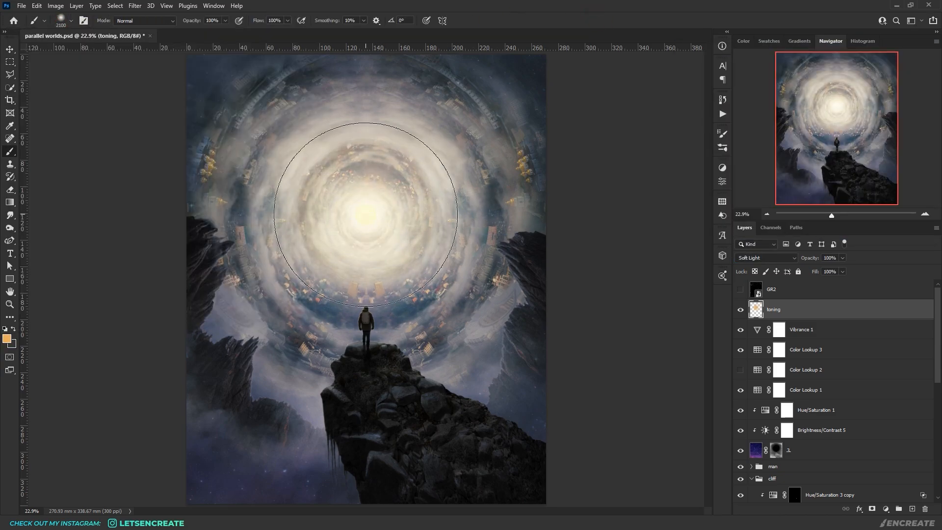
pyautogui.click(9, 336)
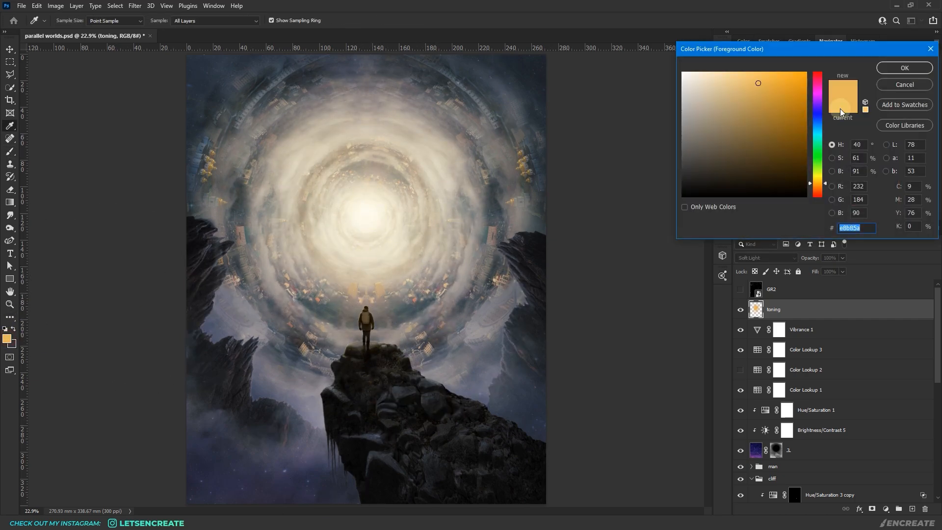
pyautogui.click(904, 68)
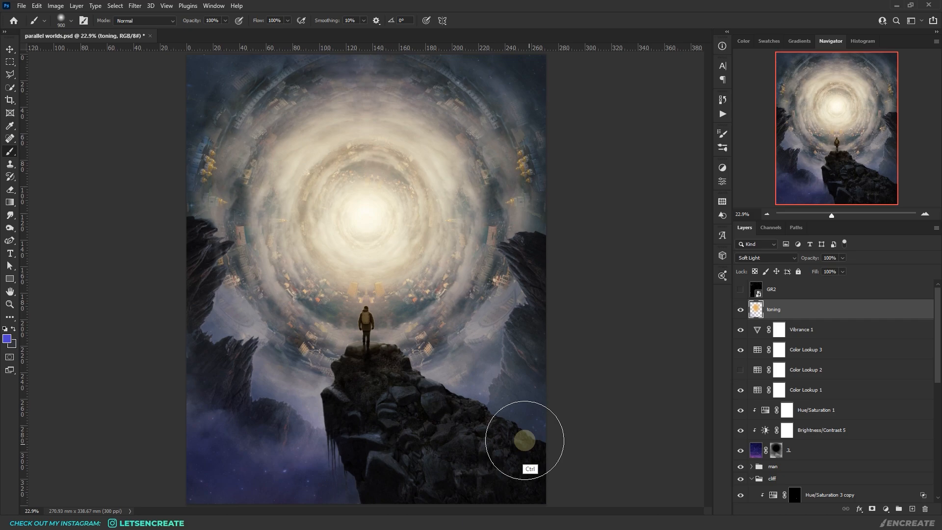
pyautogui.moveTo(190, 445)
pyautogui.write('rainbow')
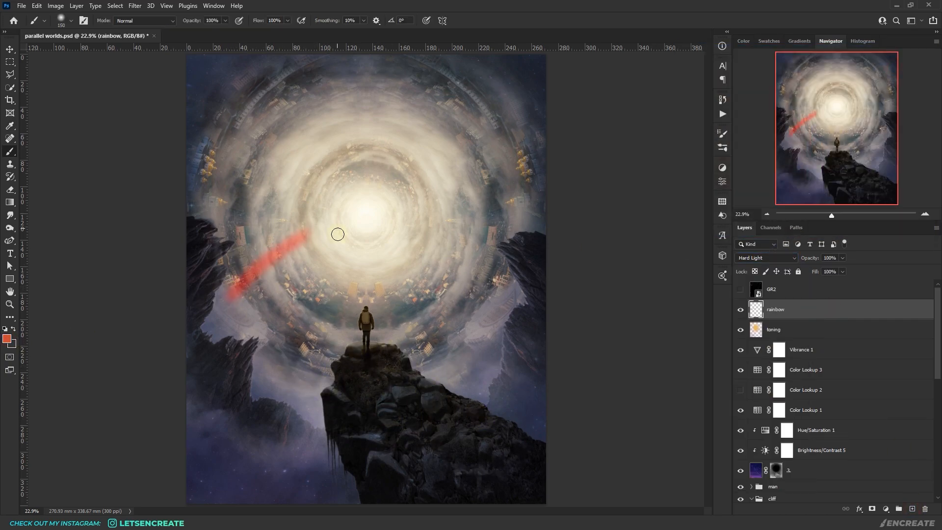
# - Brush red-to-violet rainbow bands on a Hard Light layer and skew a duplicated arc out of the portal
pyautogui.click(9, 337)
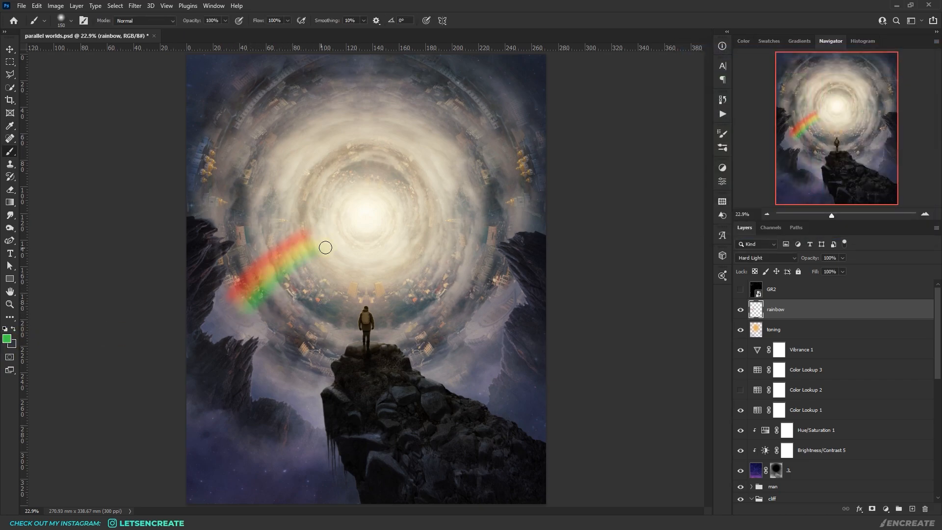
pyautogui.click(6, 333)
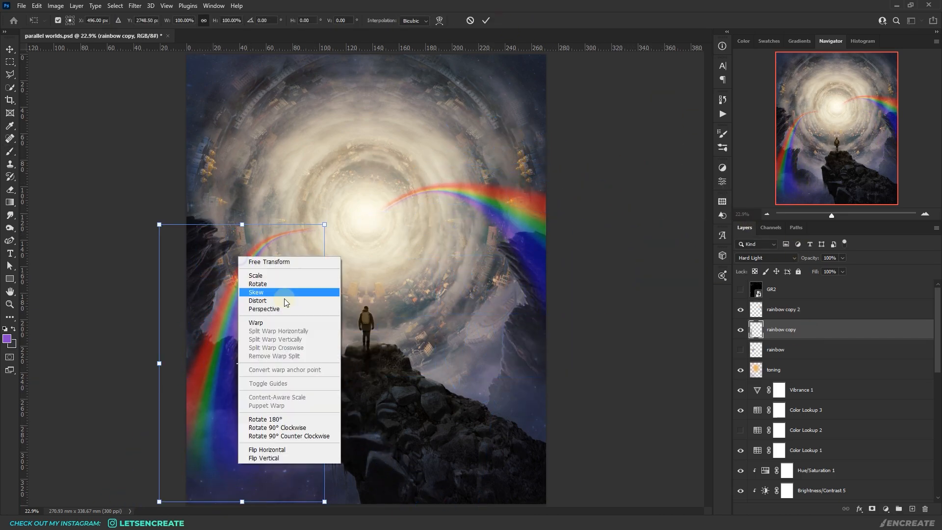
pyautogui.click(255, 323)
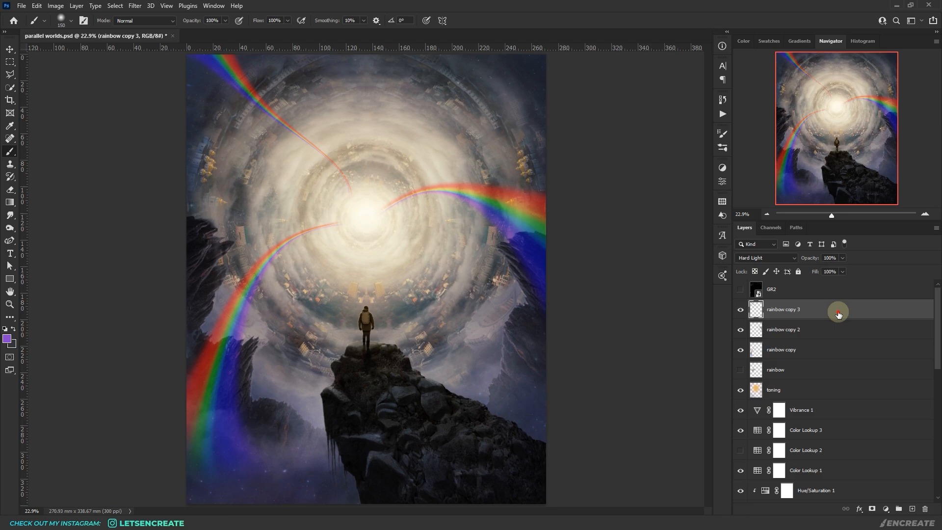
# - Switch all the rainbow layers to Soft Light so the streaks blend more gently
pyautogui.click(765, 257)
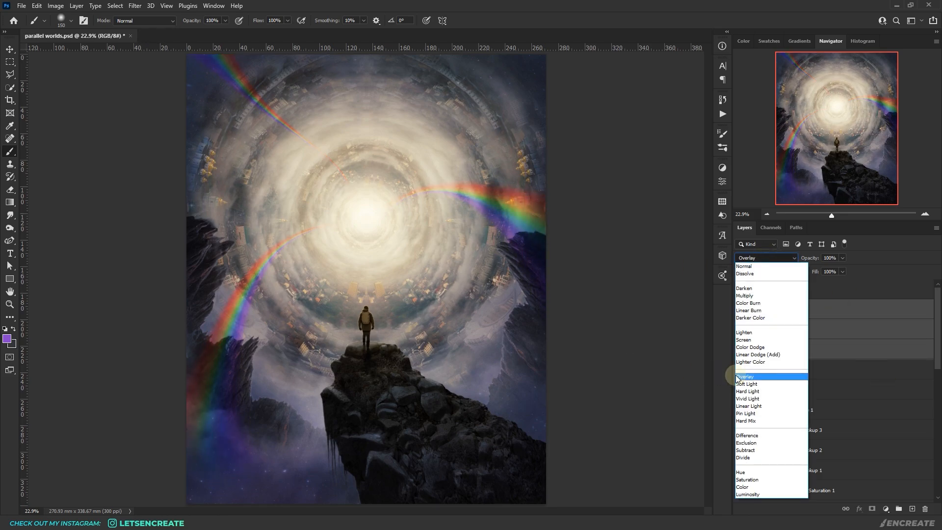
pyautogui.click(747, 384)
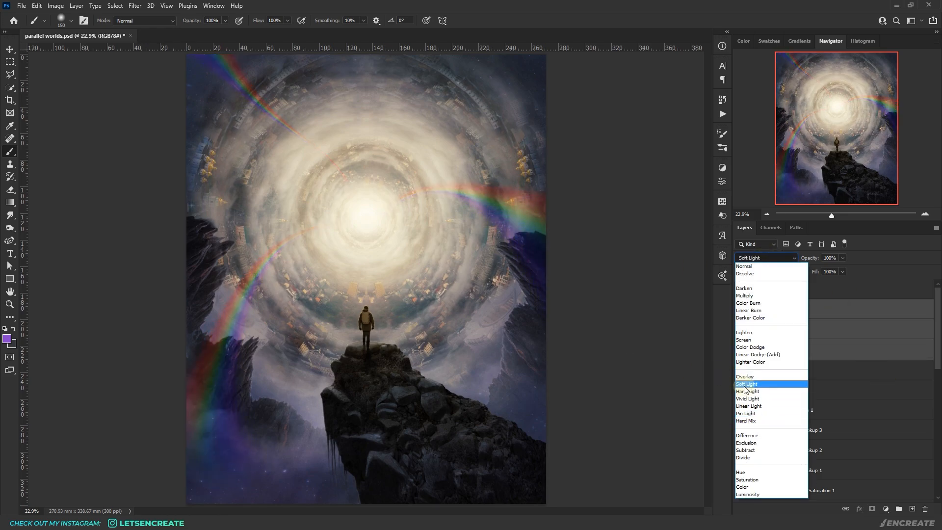
pyautogui.click(745, 377)
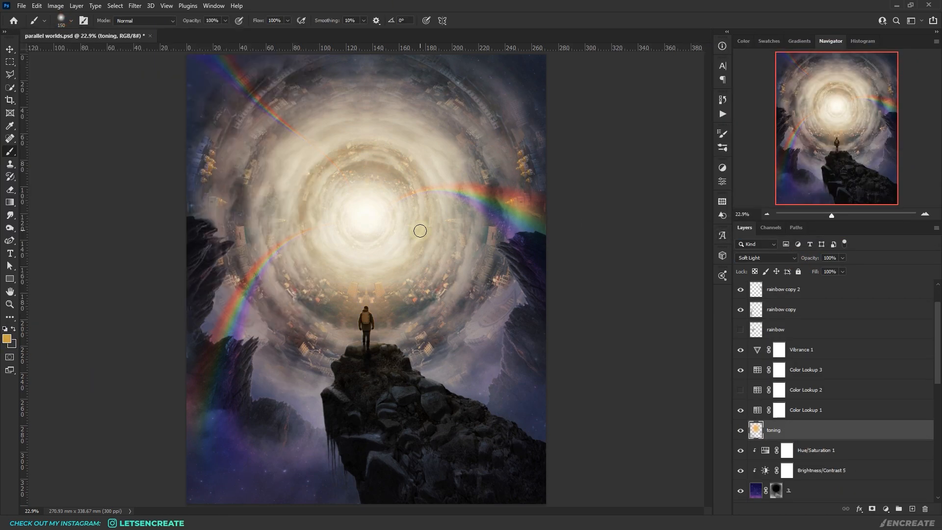
# - Add a new Soft Light layer above toning and paint warm orange light into the portal centre
pyautogui.click(766, 257)
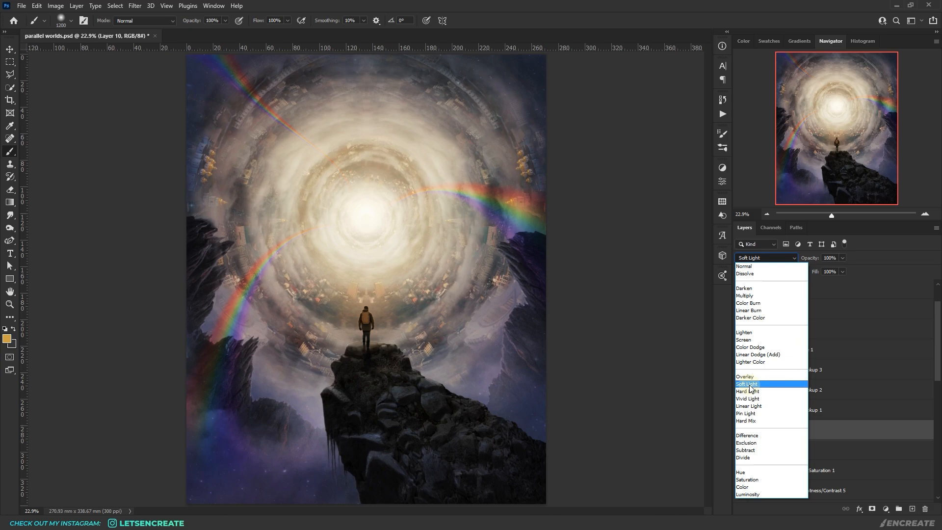
pyautogui.click(747, 384)
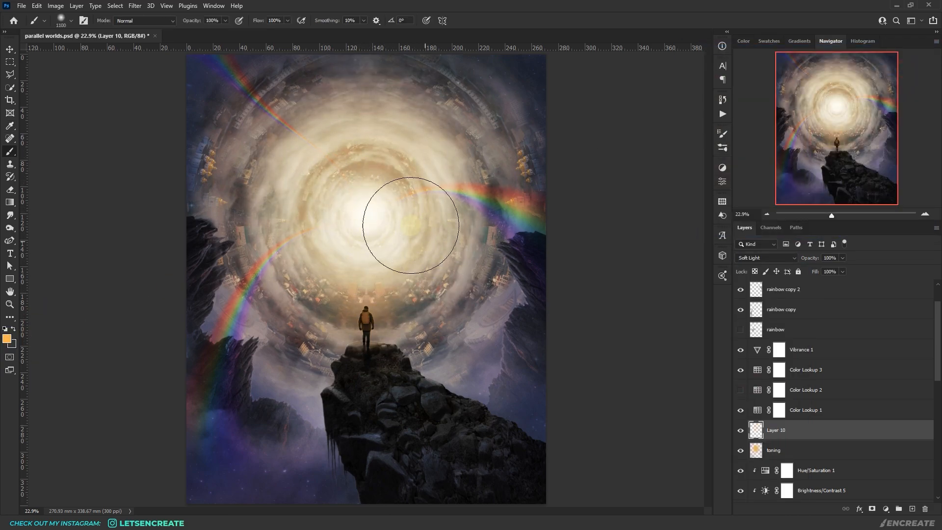
pyautogui.click(774, 450)
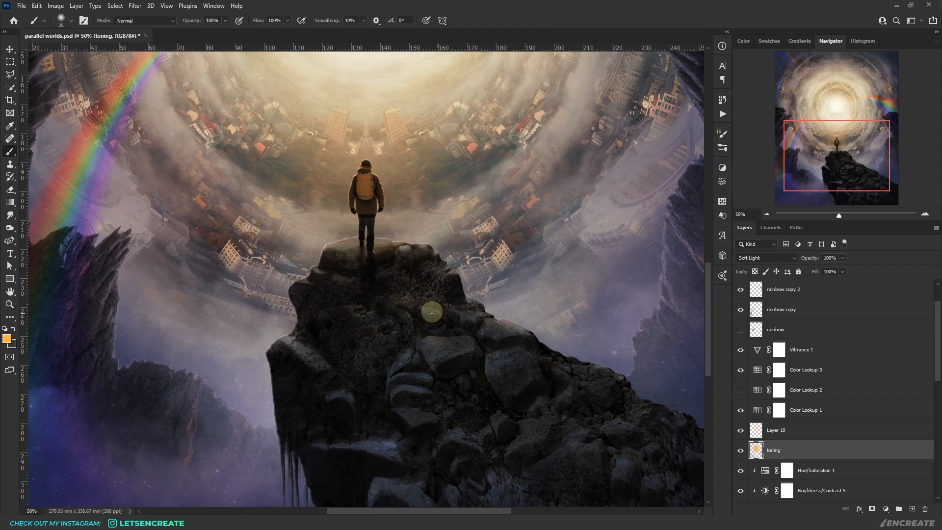
pyautogui.moveTo(317, 269)
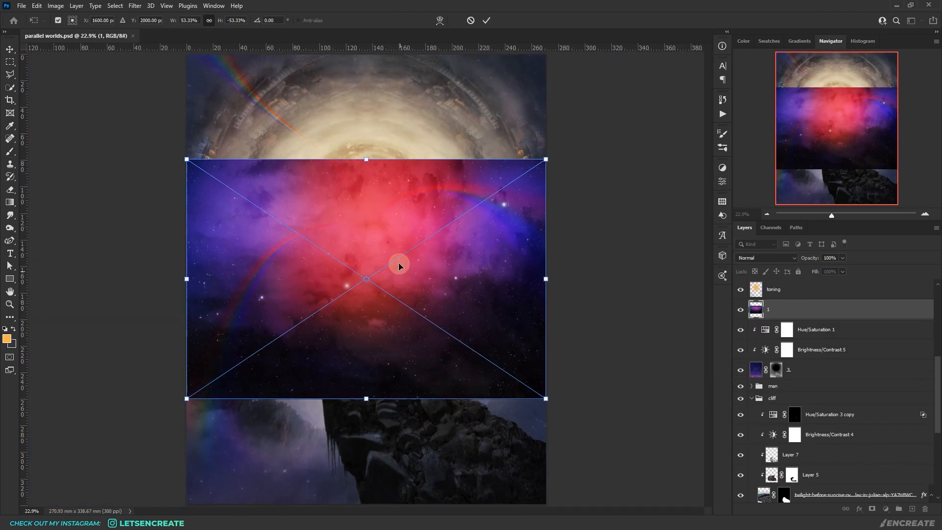
# - Commit the flipped nebula, set it to Screen and limit Blend If to its brightest star tones
pyautogui.click(766, 258)
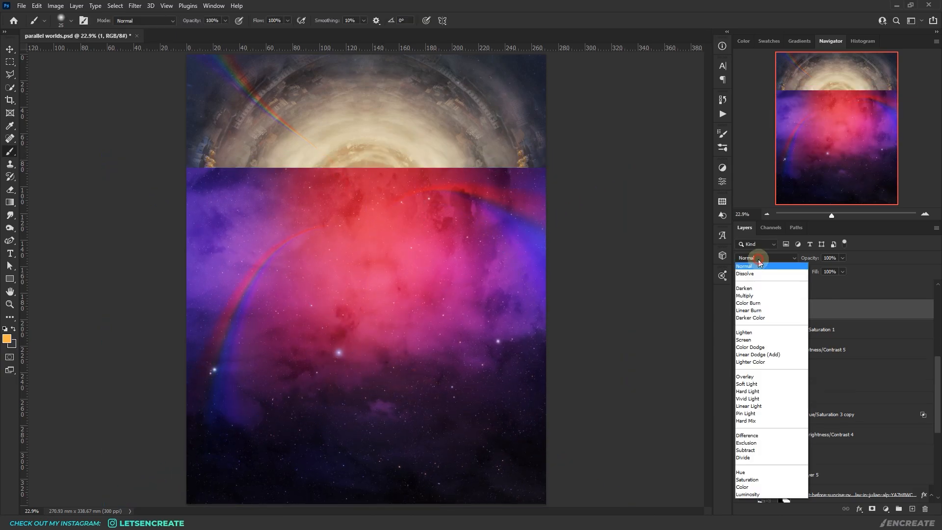
pyautogui.click(744, 340)
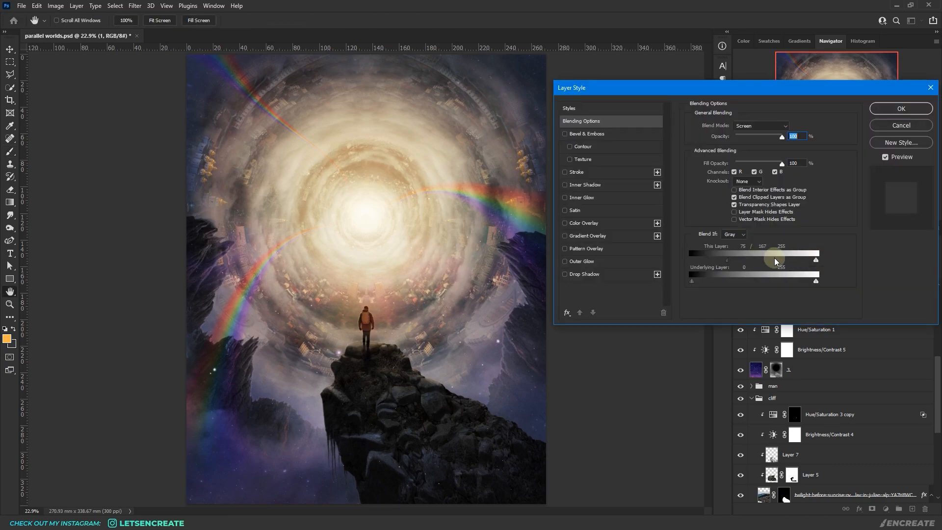
pyautogui.click(900, 109)
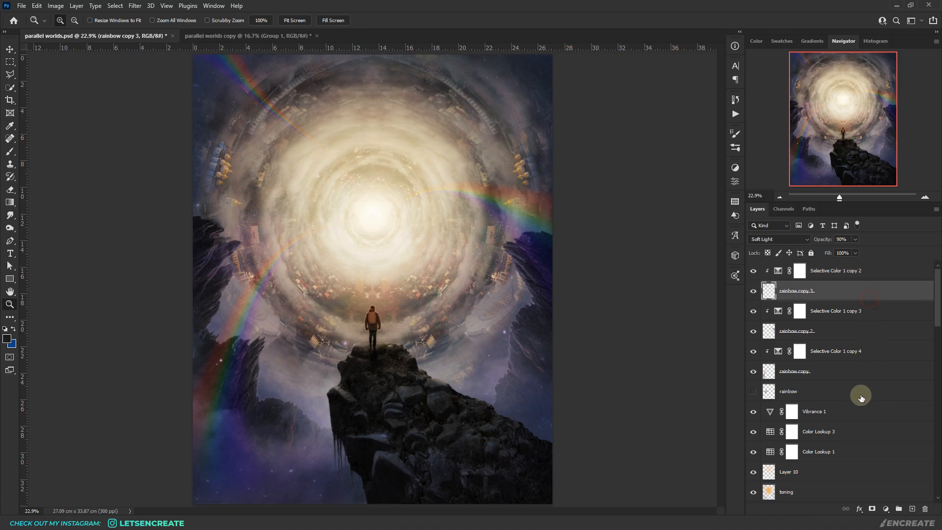
# - Add a Curves adjustment above the top layer and tweak its Blue channel
pyautogui.click(835, 271)
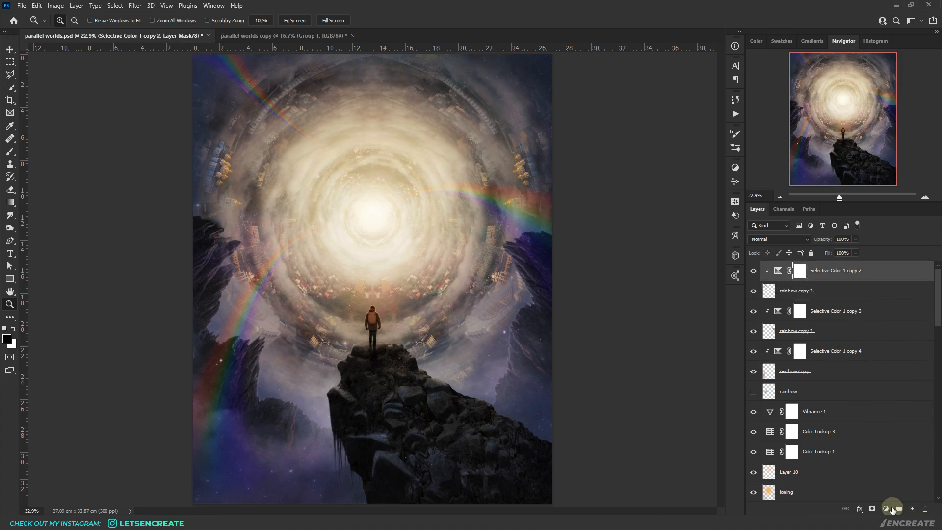
pyautogui.click(892, 509)
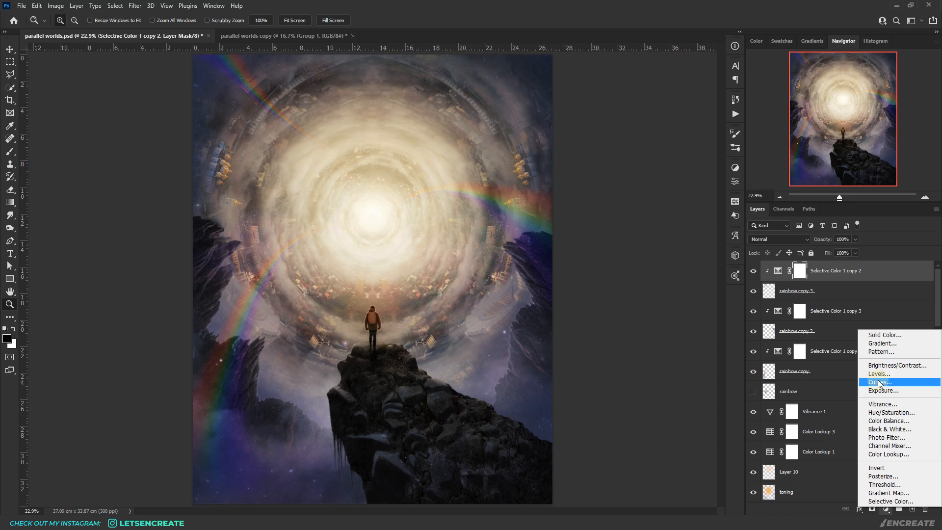
pyautogui.click(880, 381)
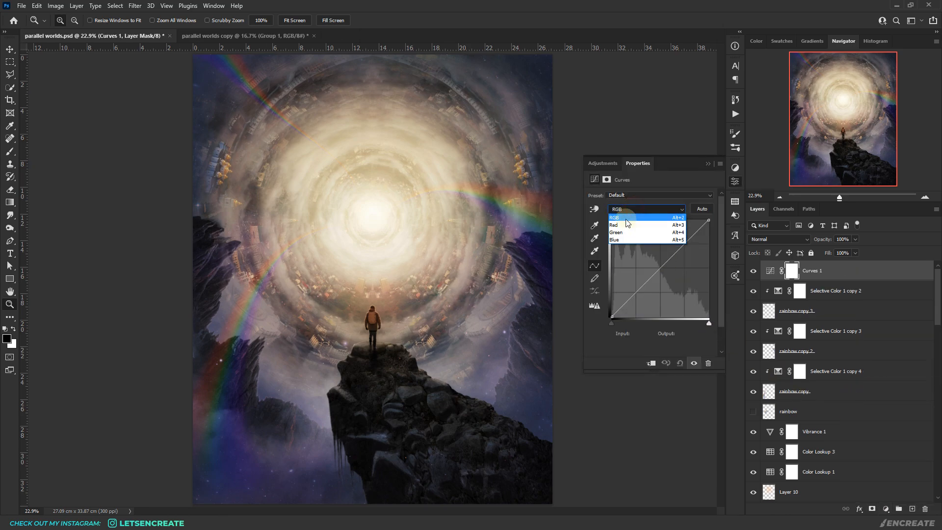
pyautogui.click(617, 239)
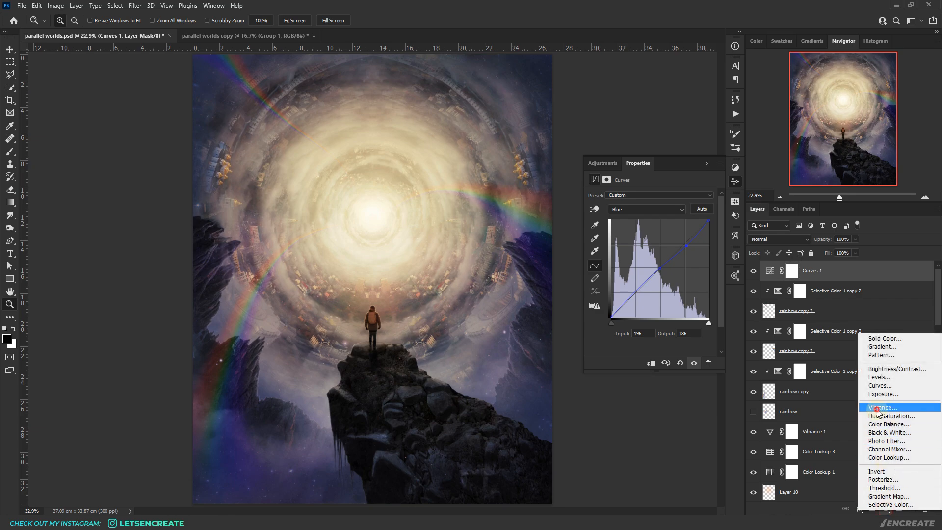
# - Add Vibrance at about +25 and a Brightness/Contrast adjustment with contrast around 33
pyautogui.click(884, 408)
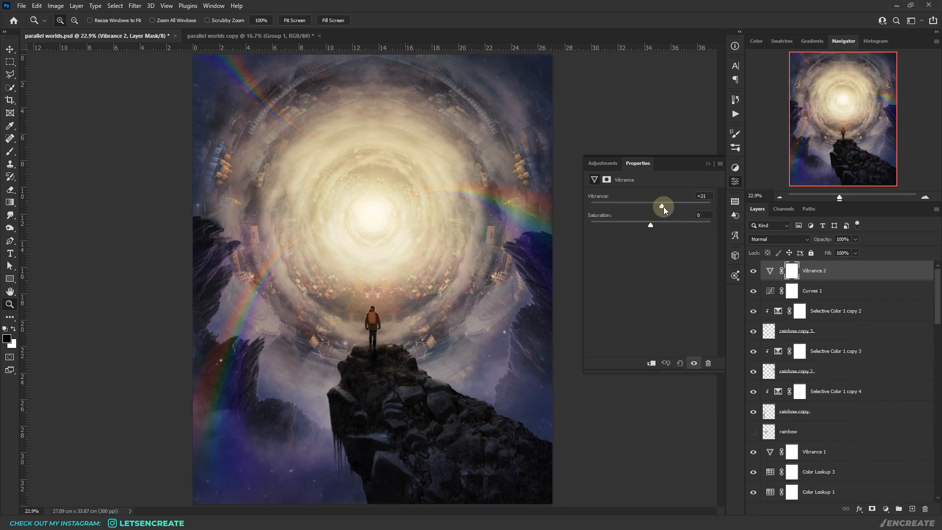
pyautogui.click(888, 510)
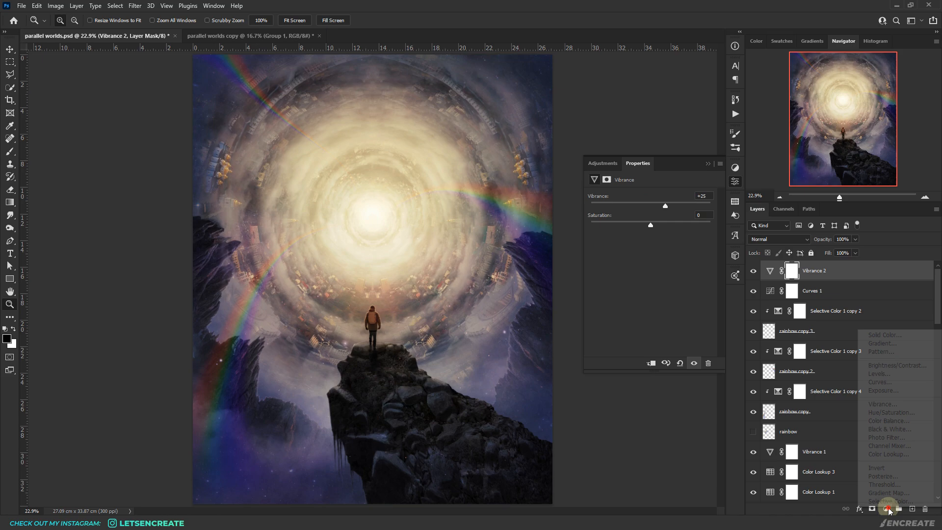
pyautogui.click(897, 365)
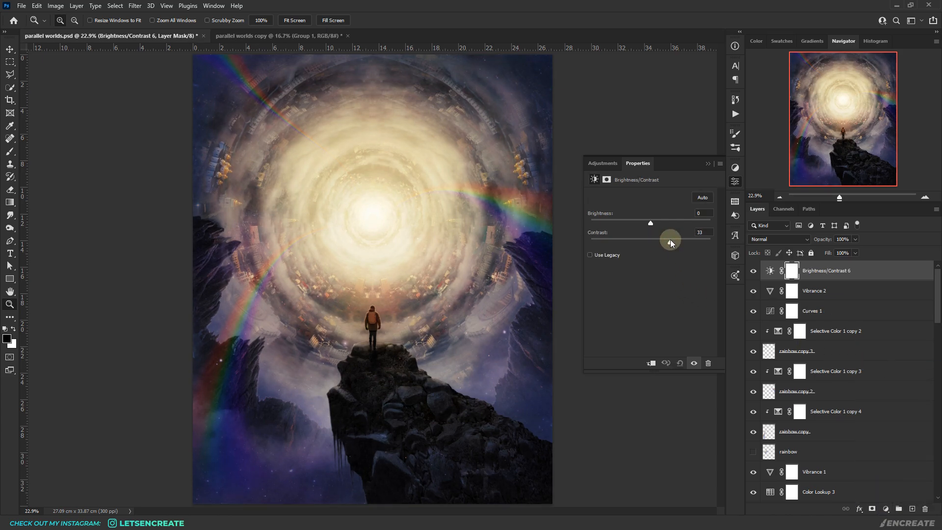
pyautogui.click(793, 271)
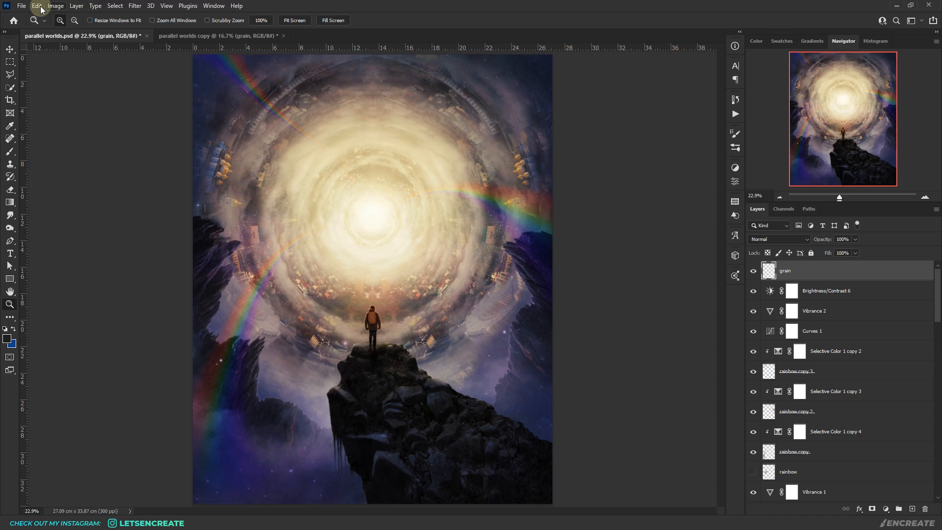
# - Fill the grain layer with 50% gray and reset colours to default black and white
pyautogui.click(36, 6)
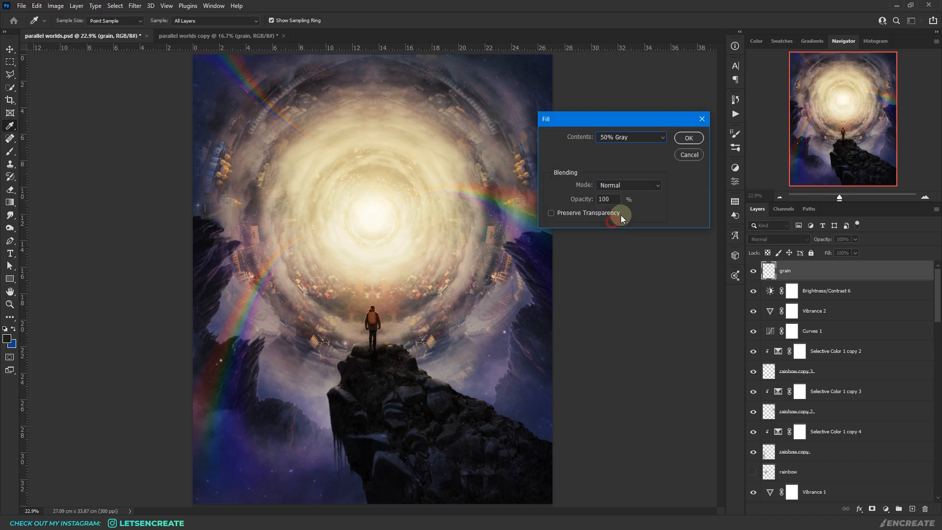
pyautogui.click(688, 138)
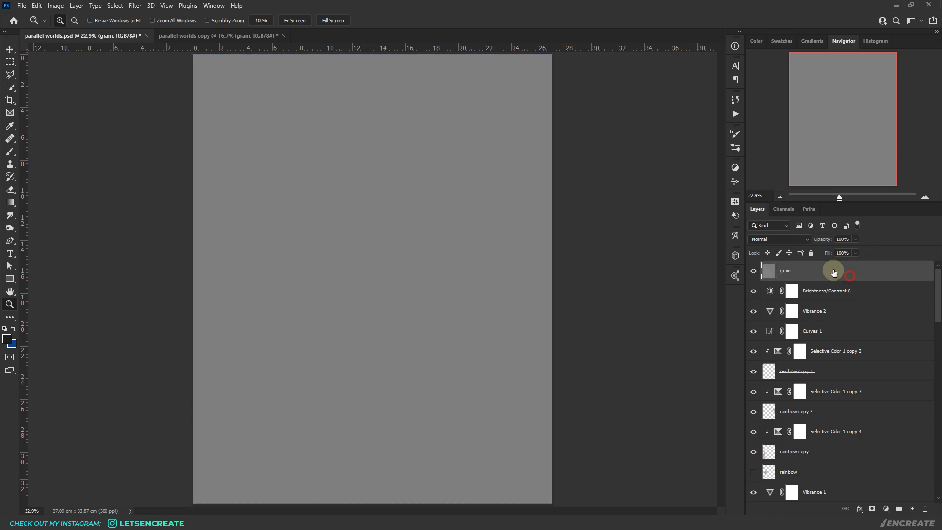
pyautogui.moveTo(10, 330)
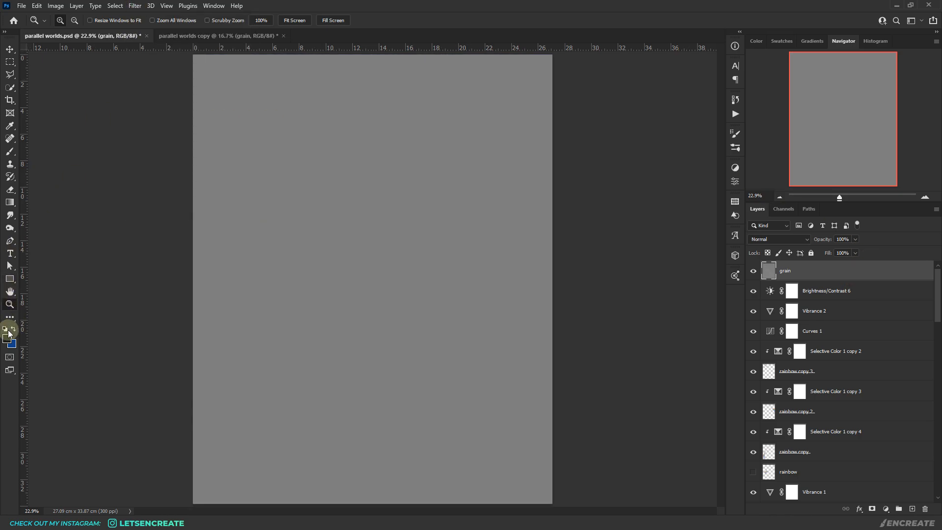
pyautogui.click(134, 6)
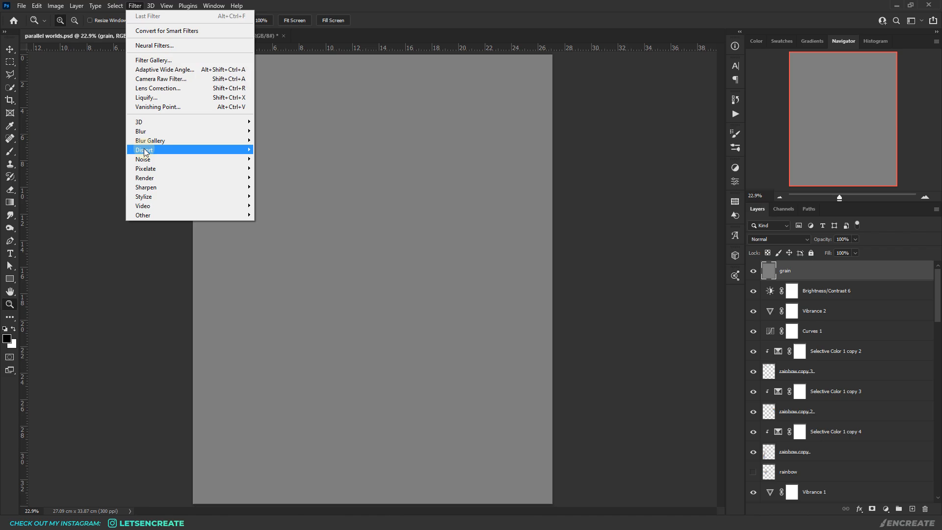
# - Apply 15% Gaussian monochromatic noise and change the grain layer's blend mode over the image
pyautogui.click(143, 159)
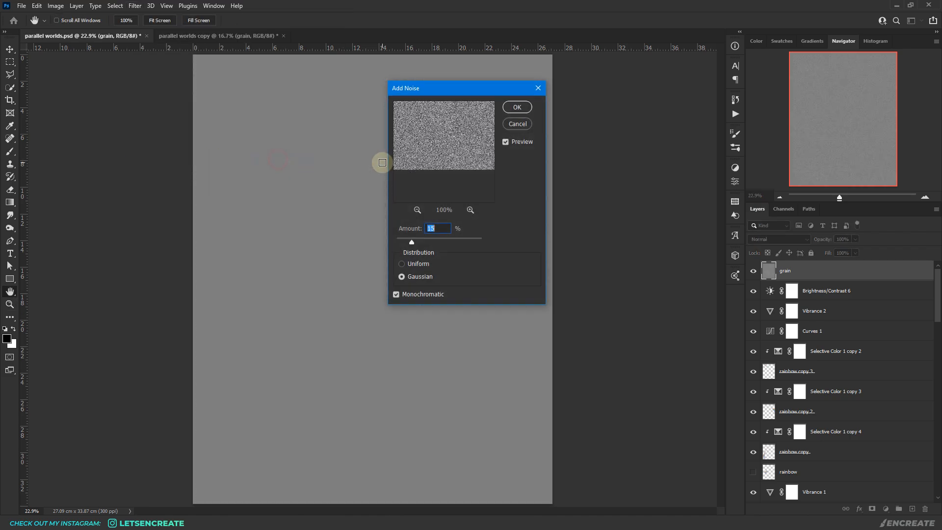
pyautogui.click(517, 107)
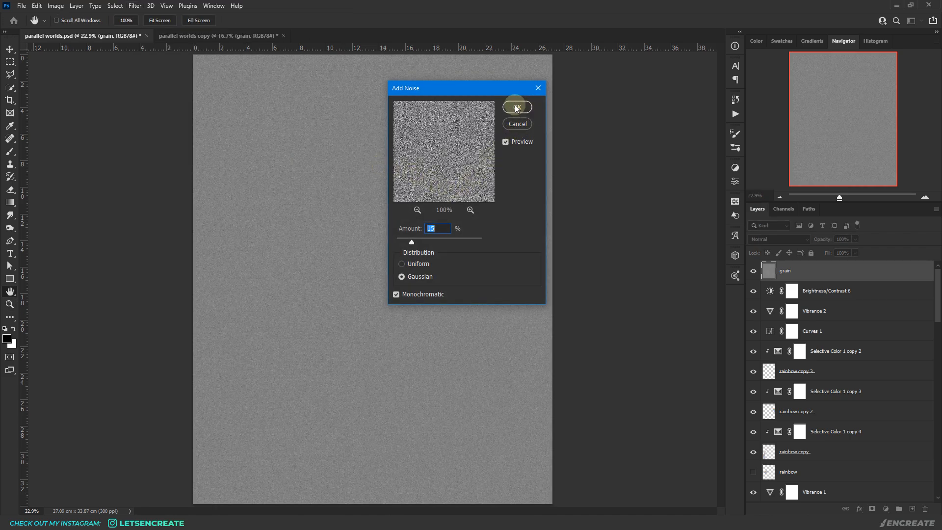
pyautogui.click(516, 107)
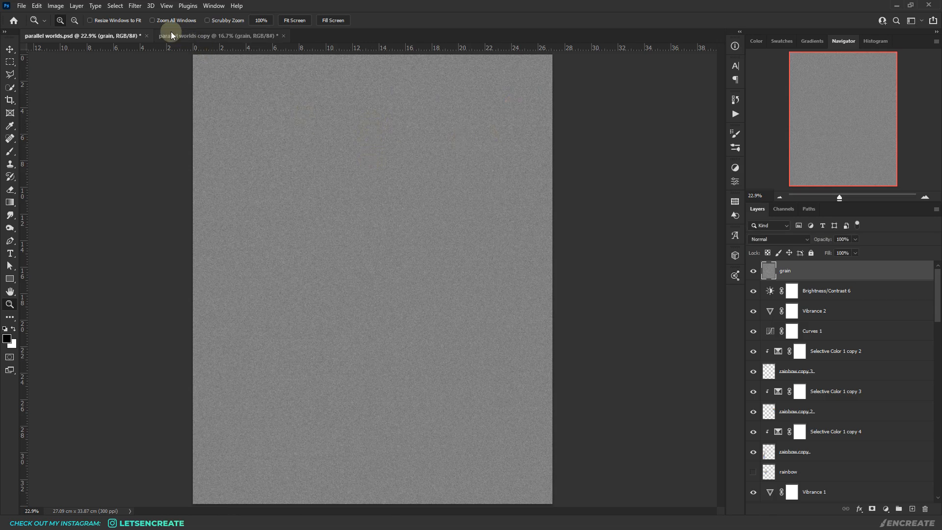
pyautogui.click(135, 6)
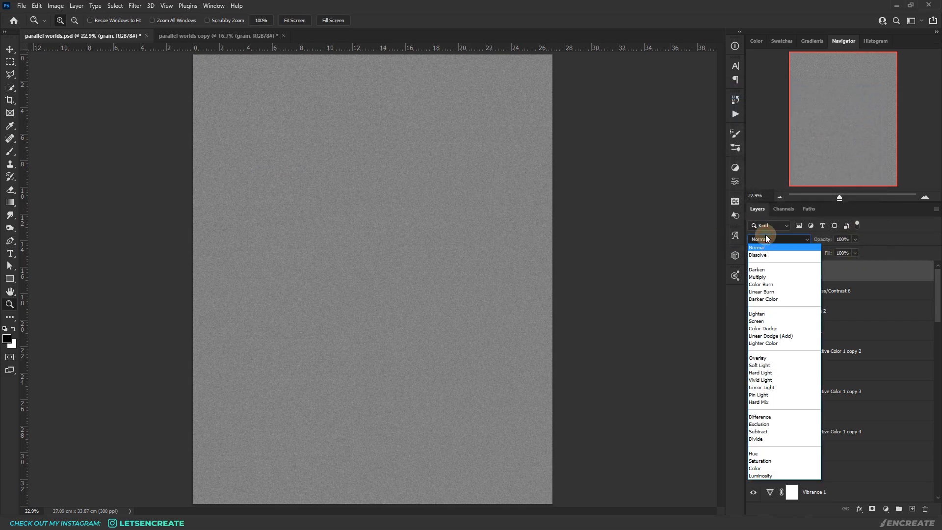
pyautogui.click(759, 365)
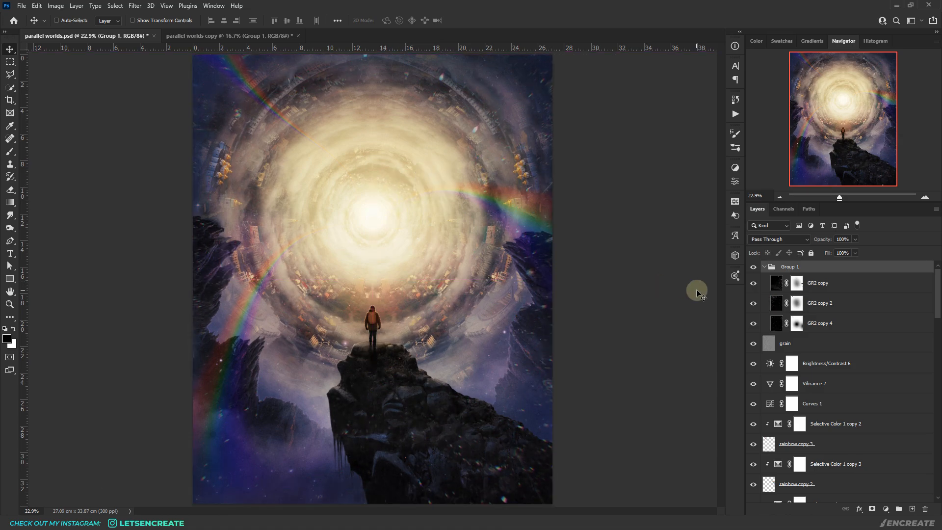
# - Select GR2 copy 4 in Group 1 to check its Lighten 50% opacity settings
pyautogui.click(818, 323)
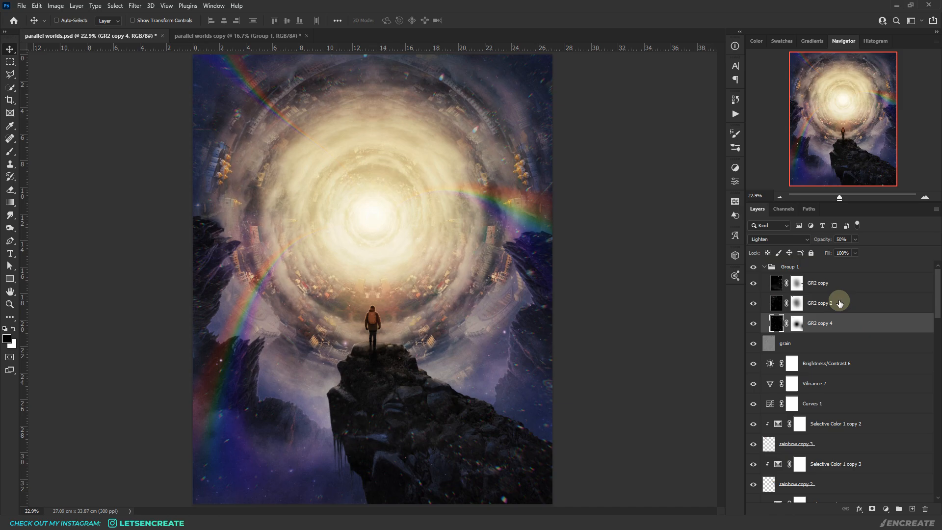